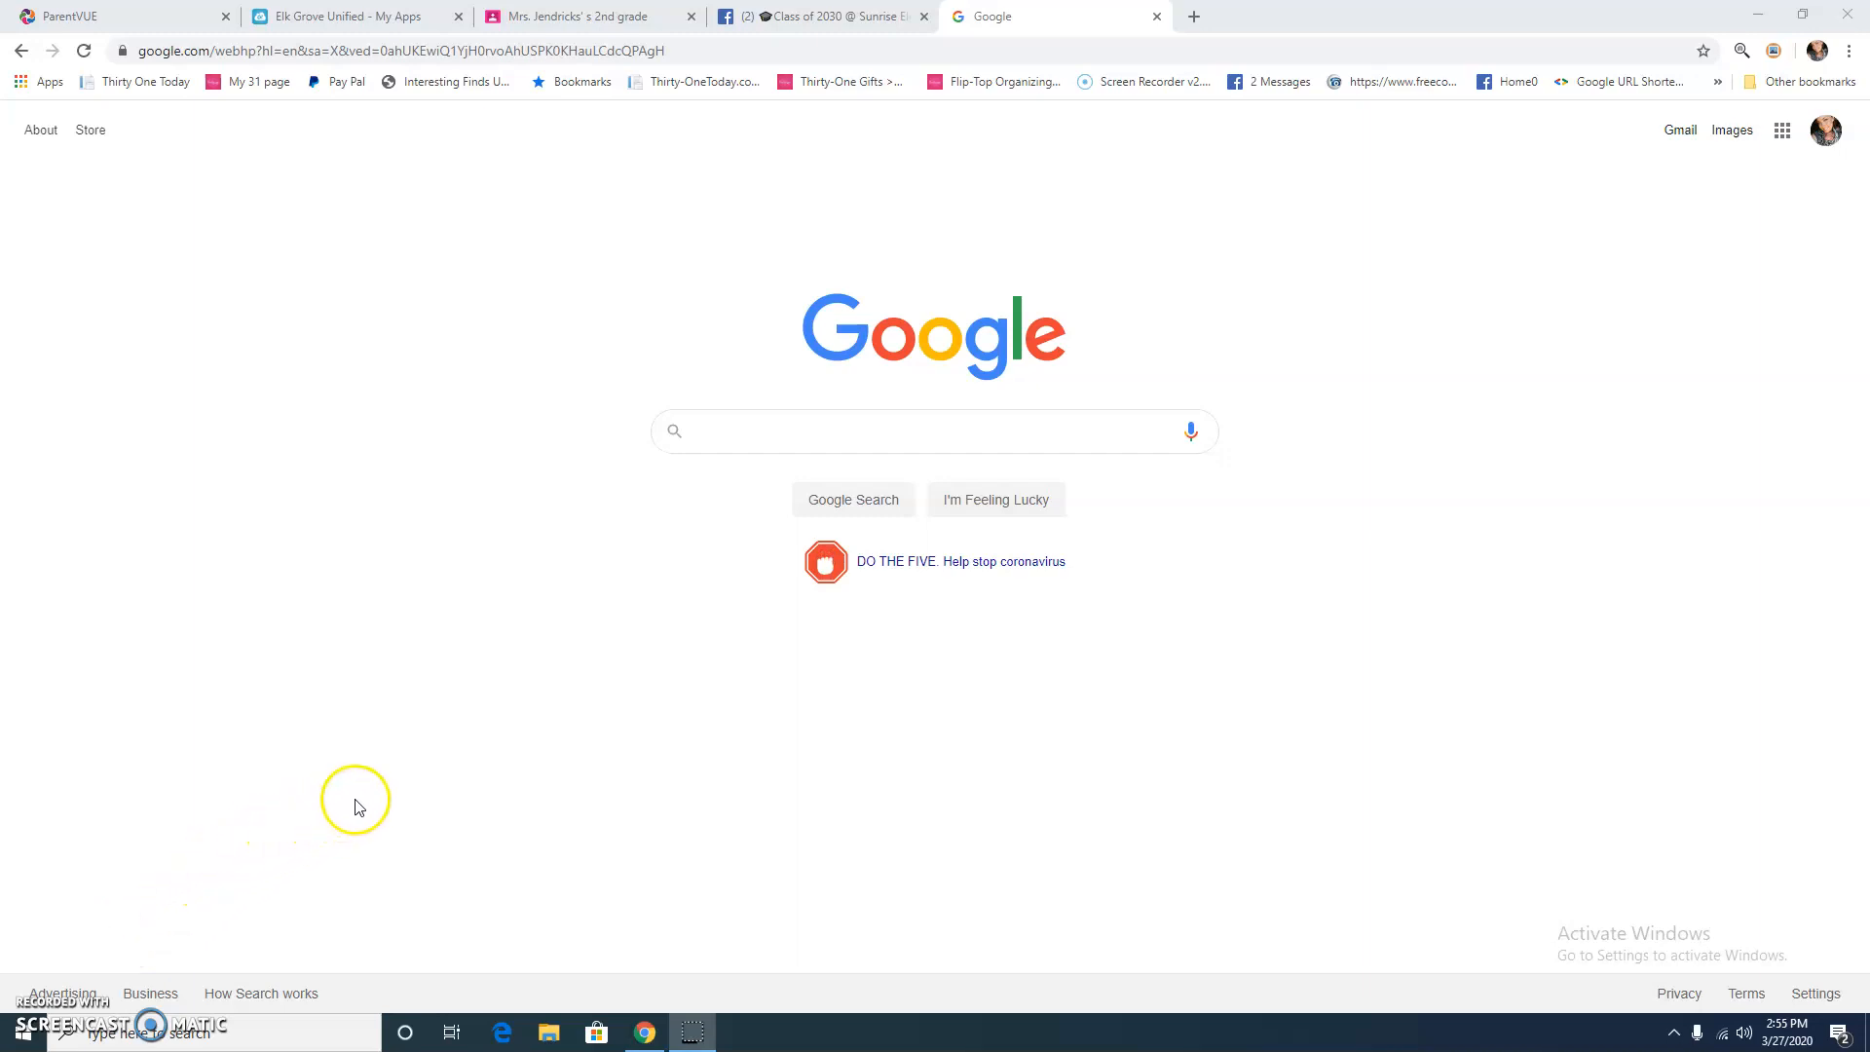
mouse_move(1529, 740)
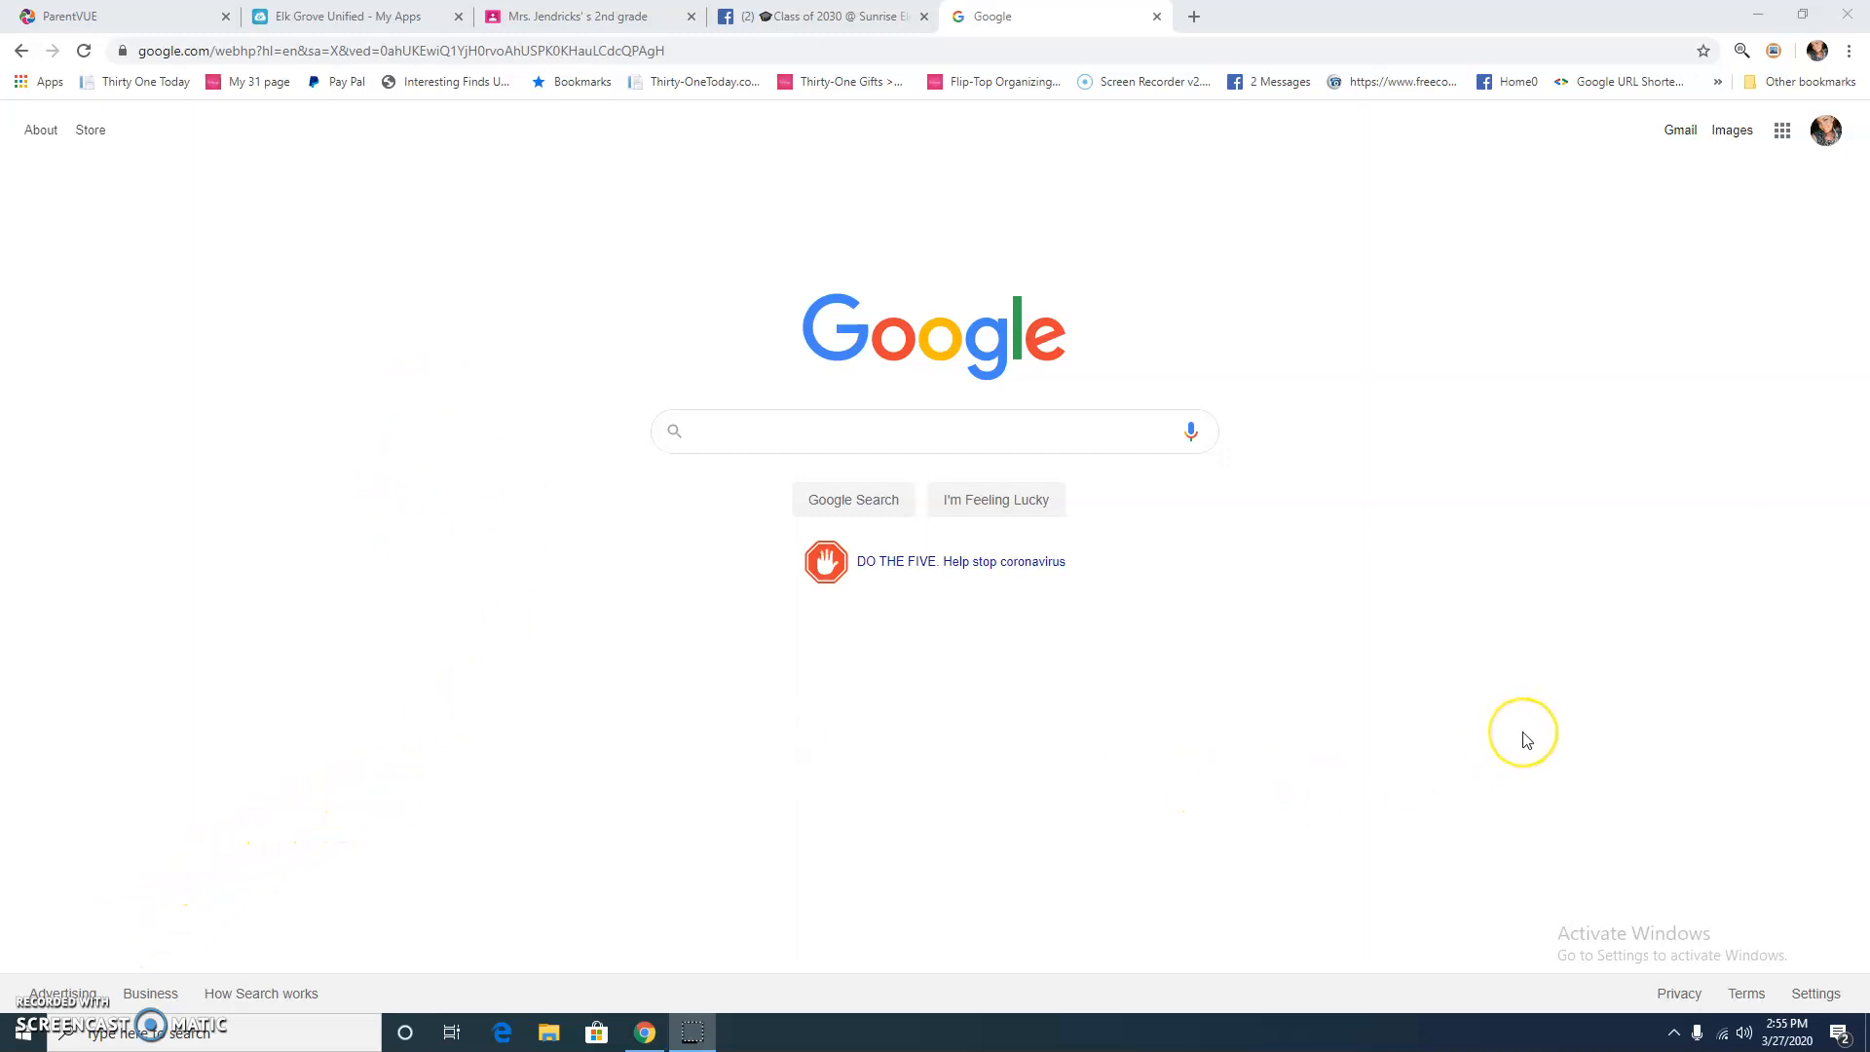
mouse_move(1334, 466)
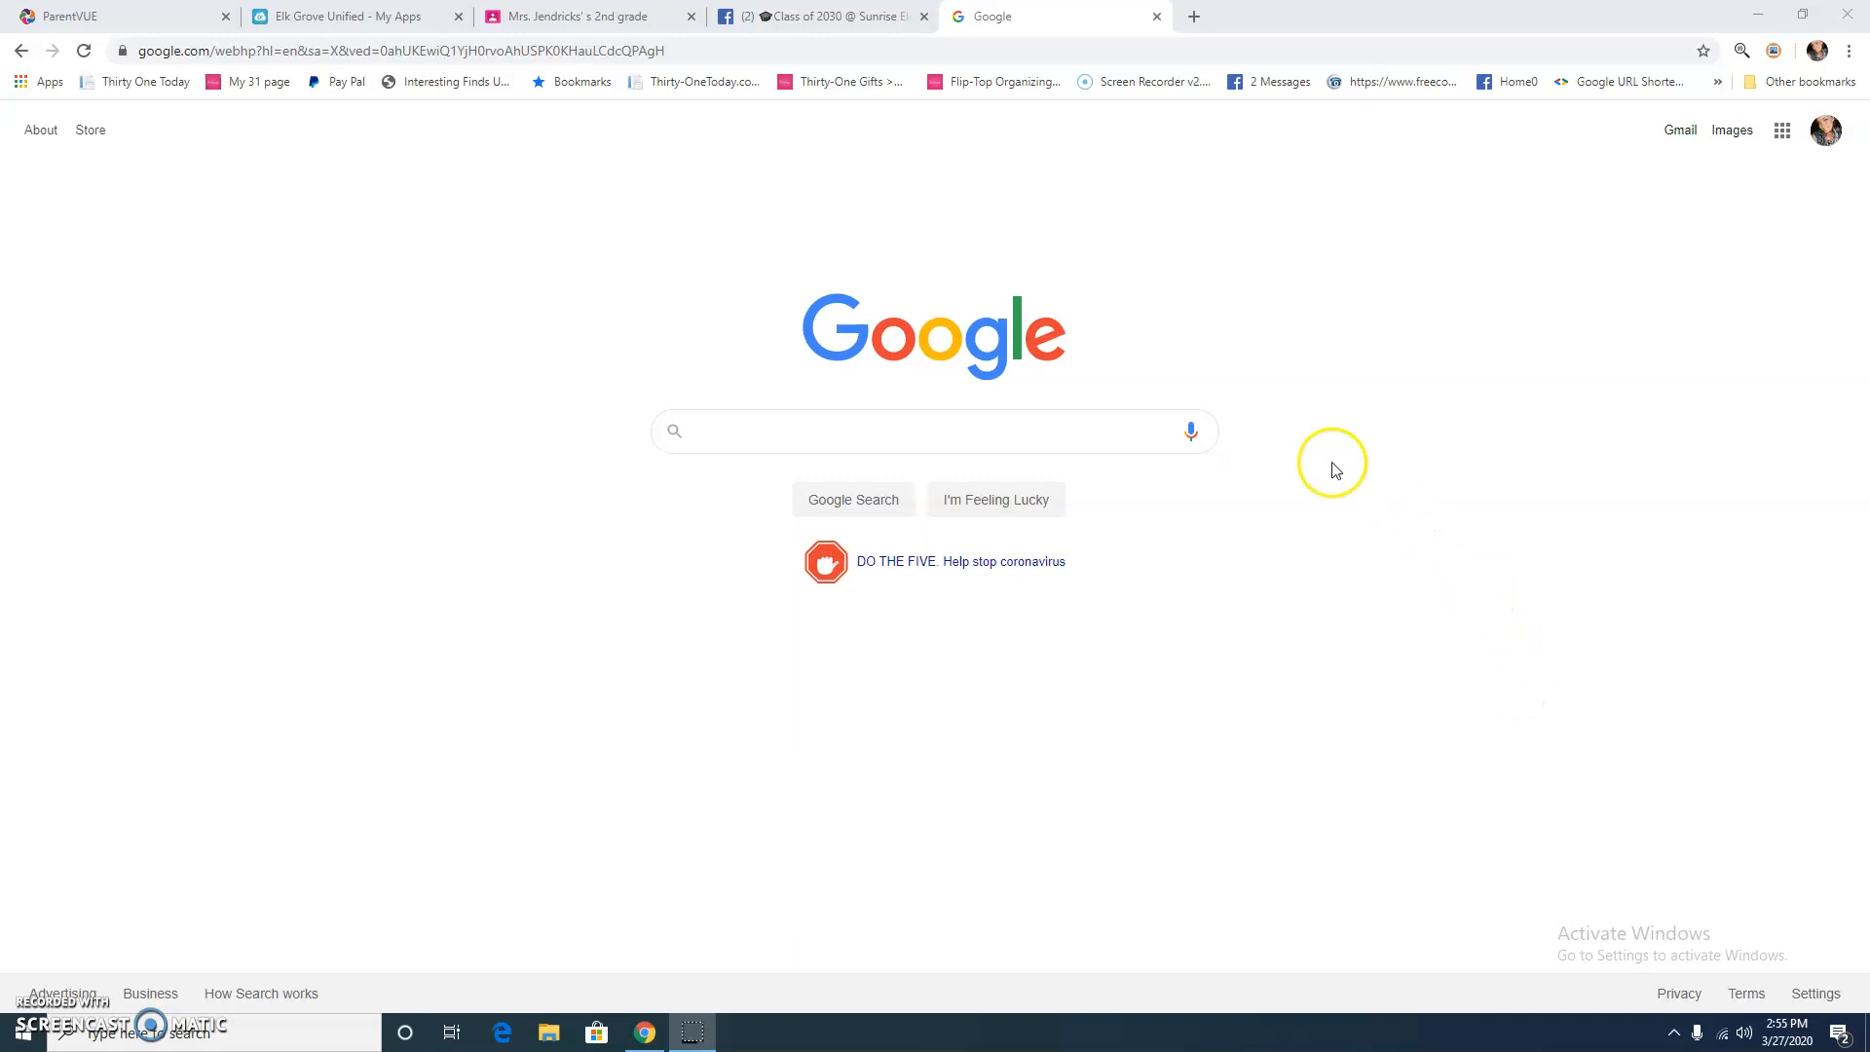
mouse_move(175, 234)
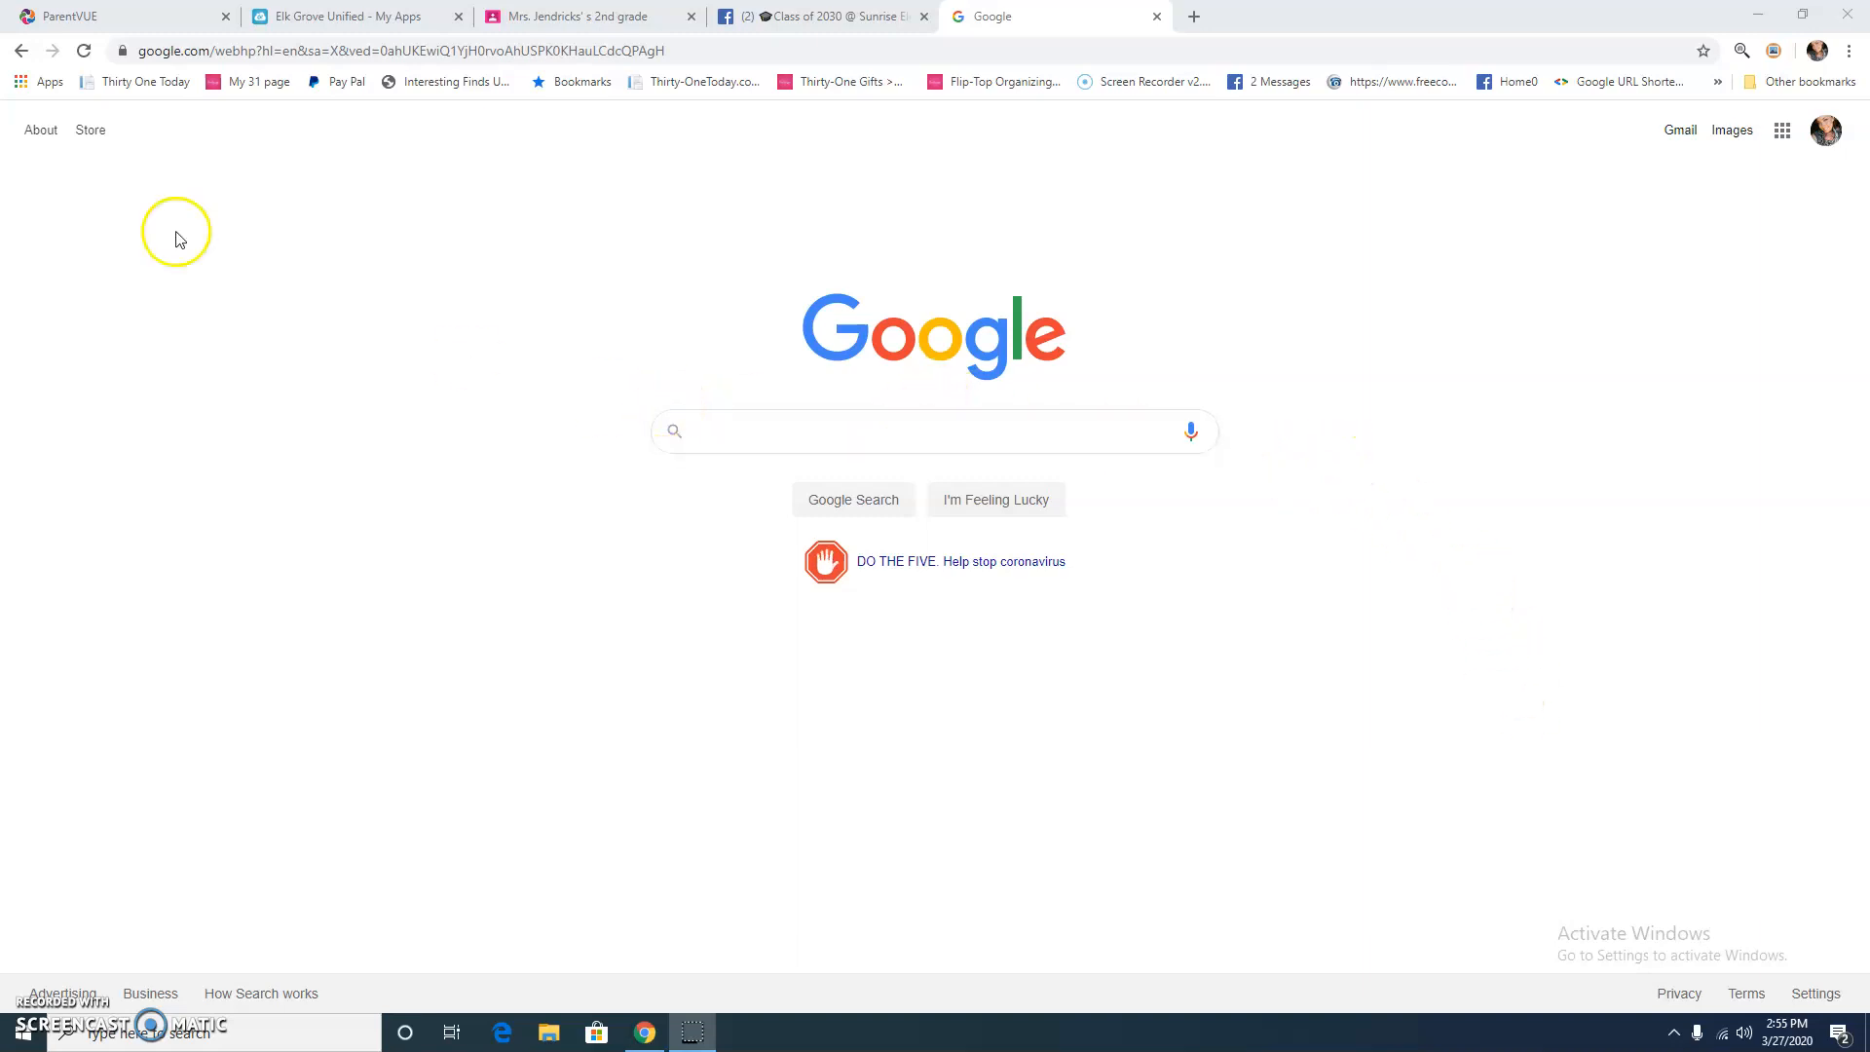
mouse_move(809, 398)
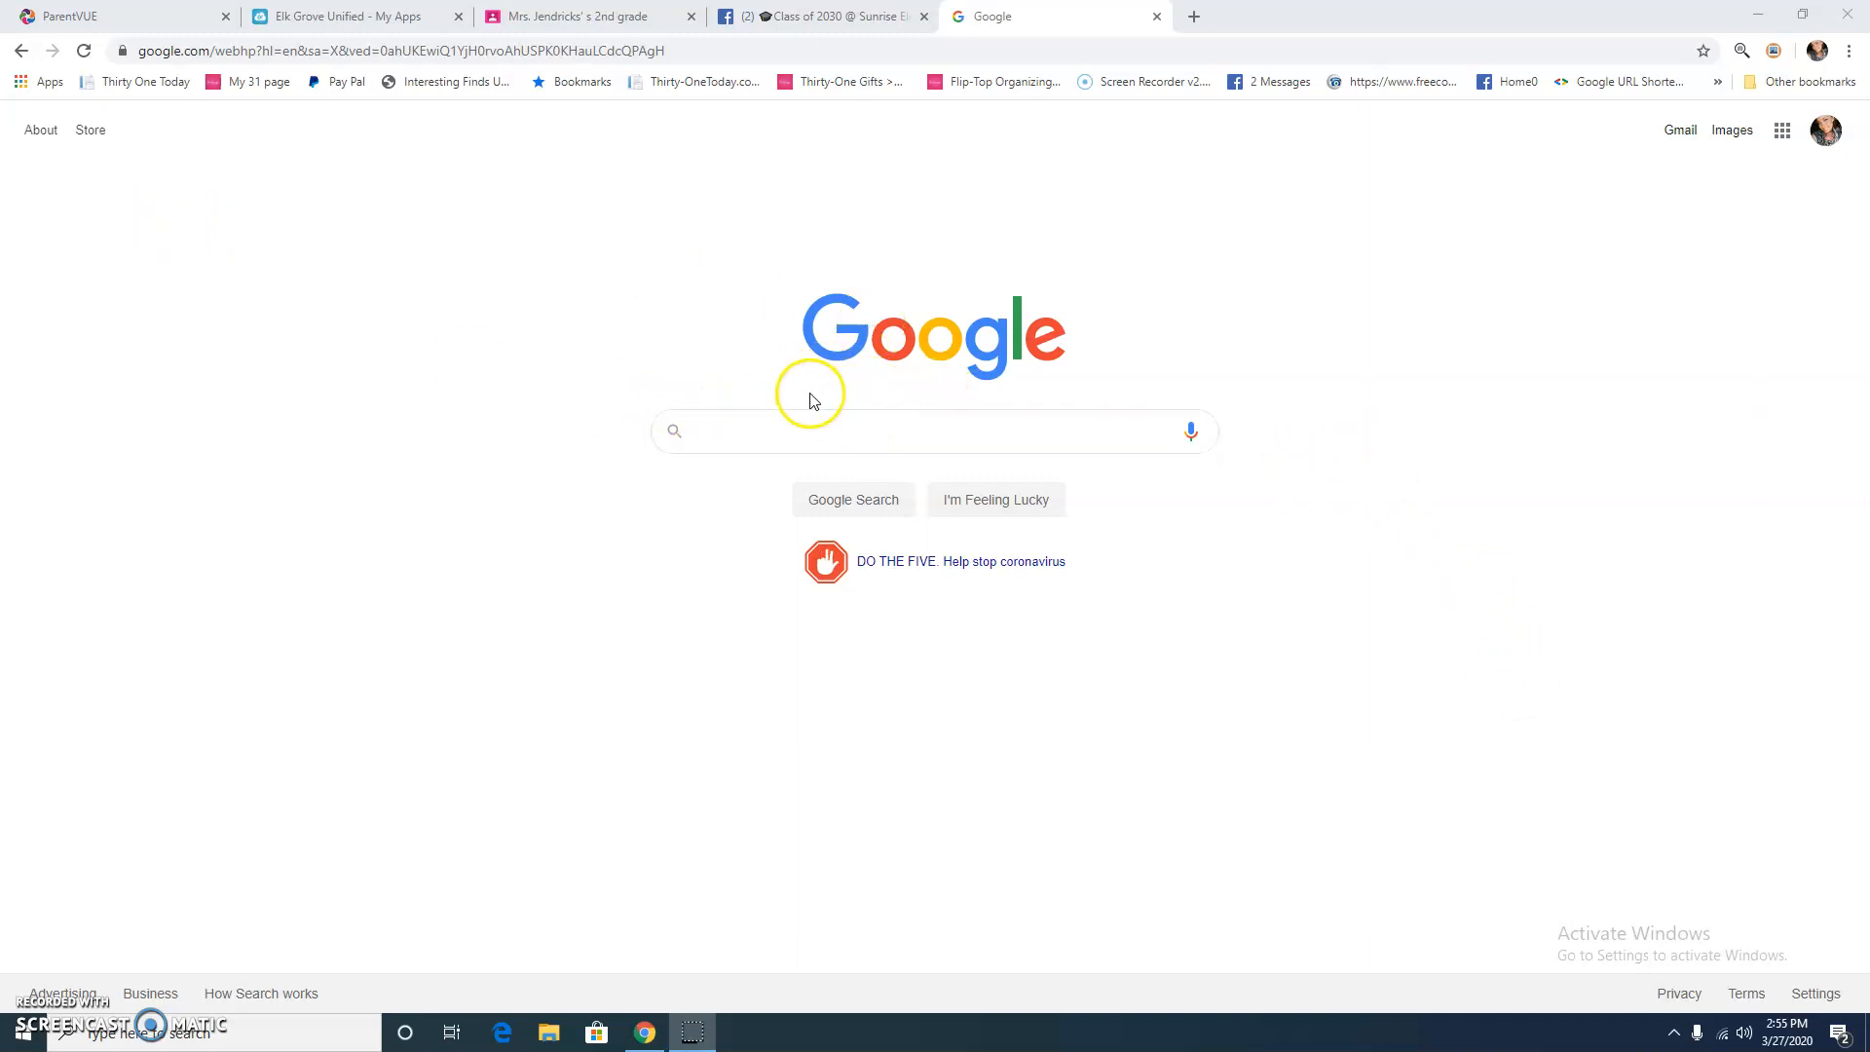
Search Google for 'google classroom'.
left_click(931, 430)
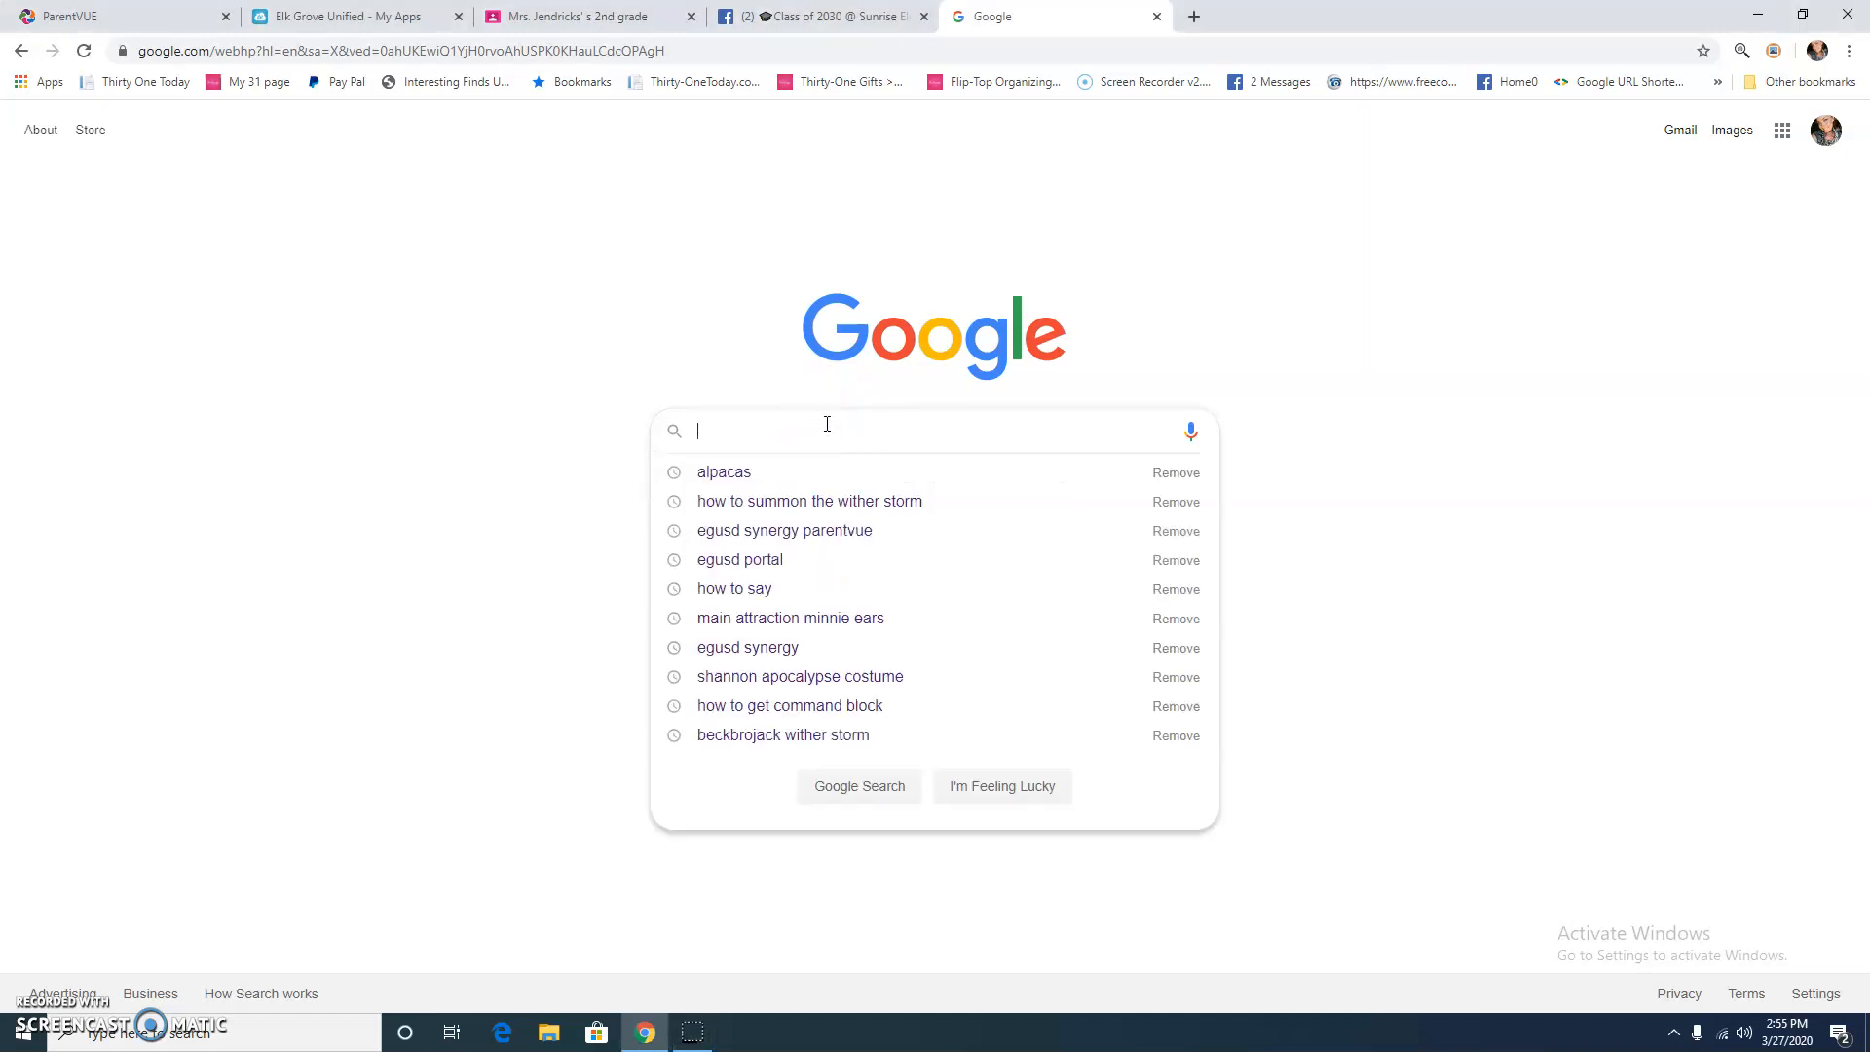
type("google classroom")
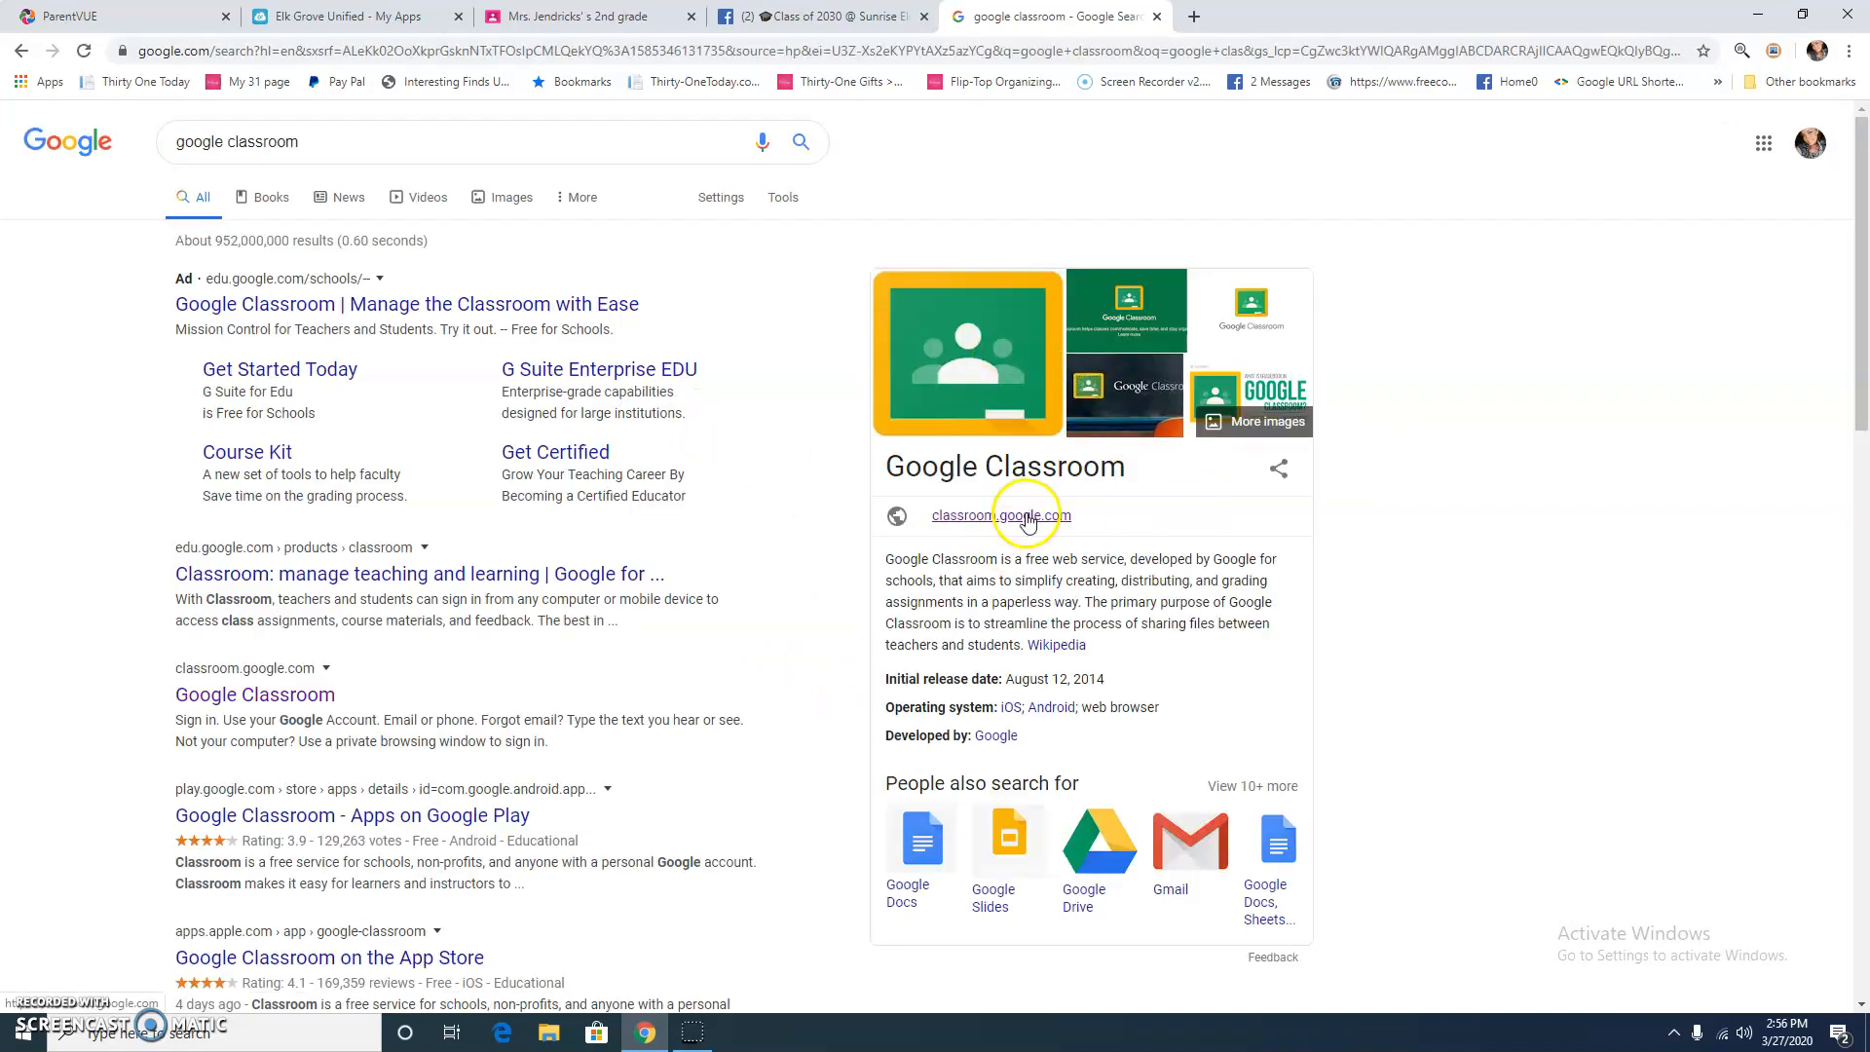
Open the Google Classroom site, switch to the student's school account and confirm it.
left_click(999, 515)
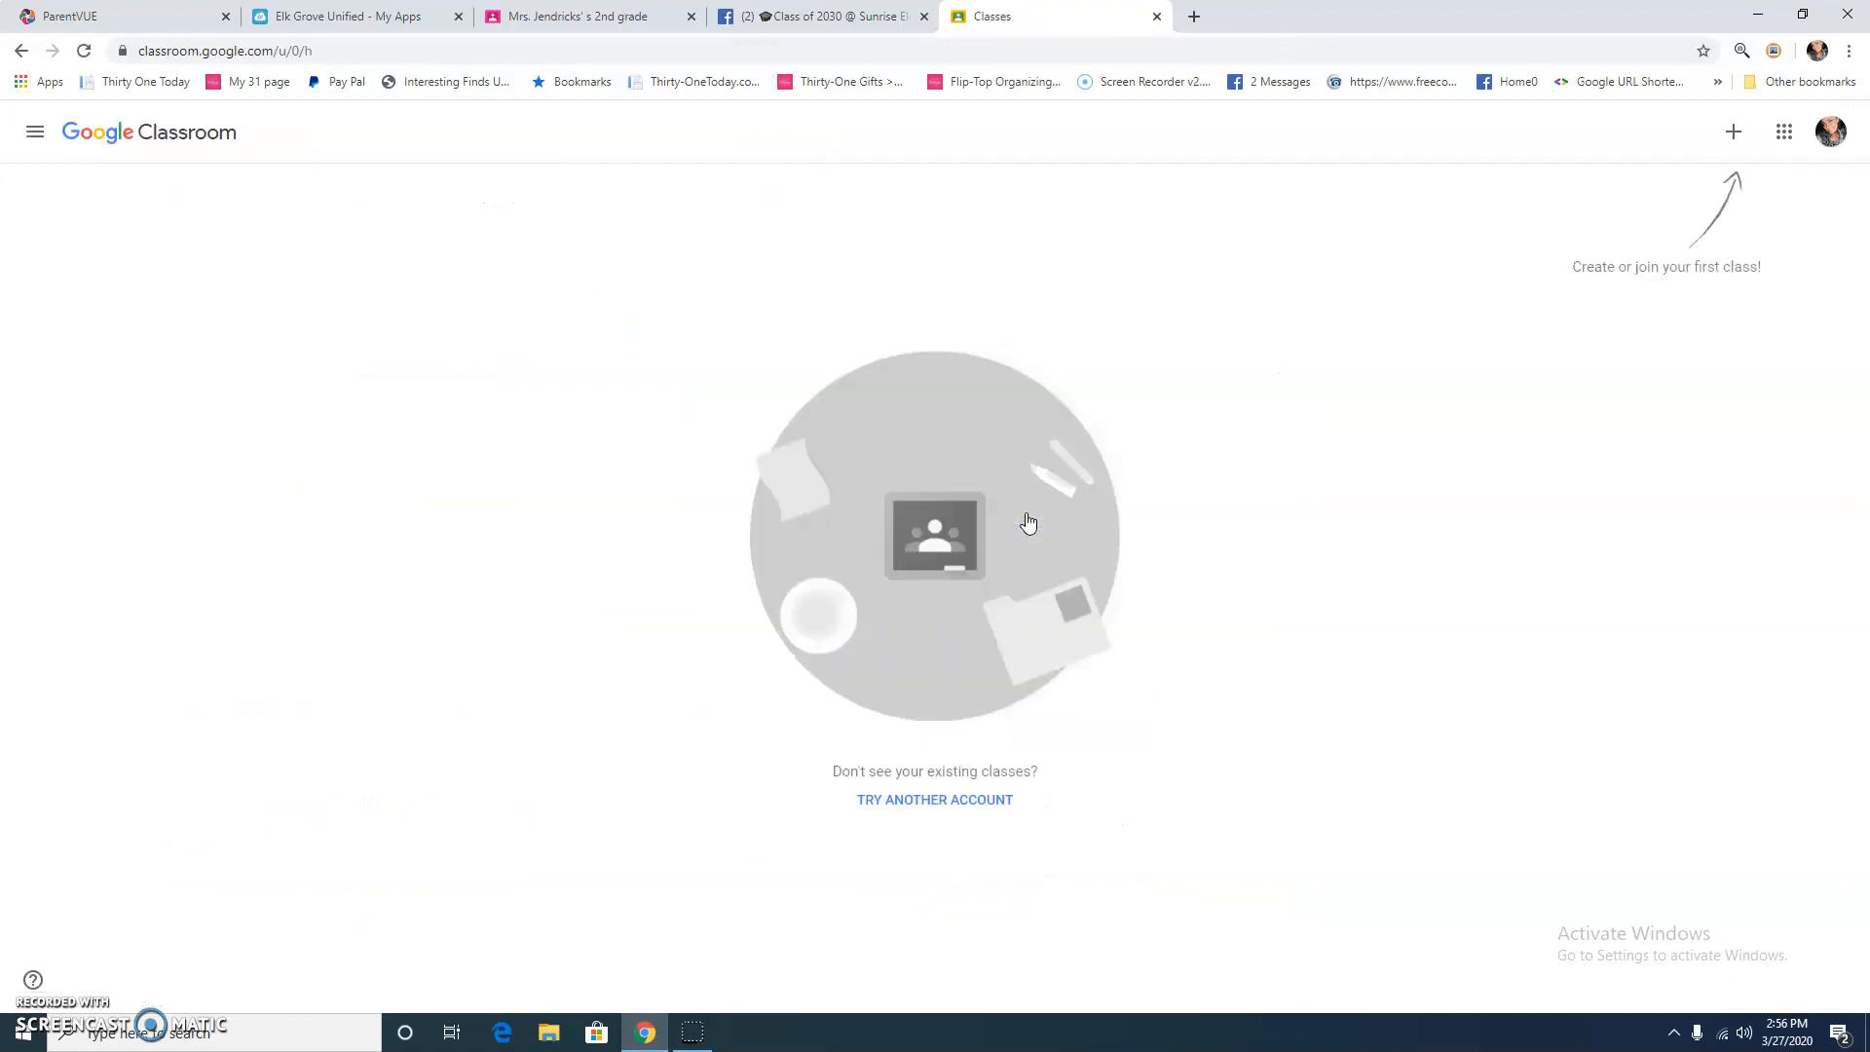
mouse_move(1829, 131)
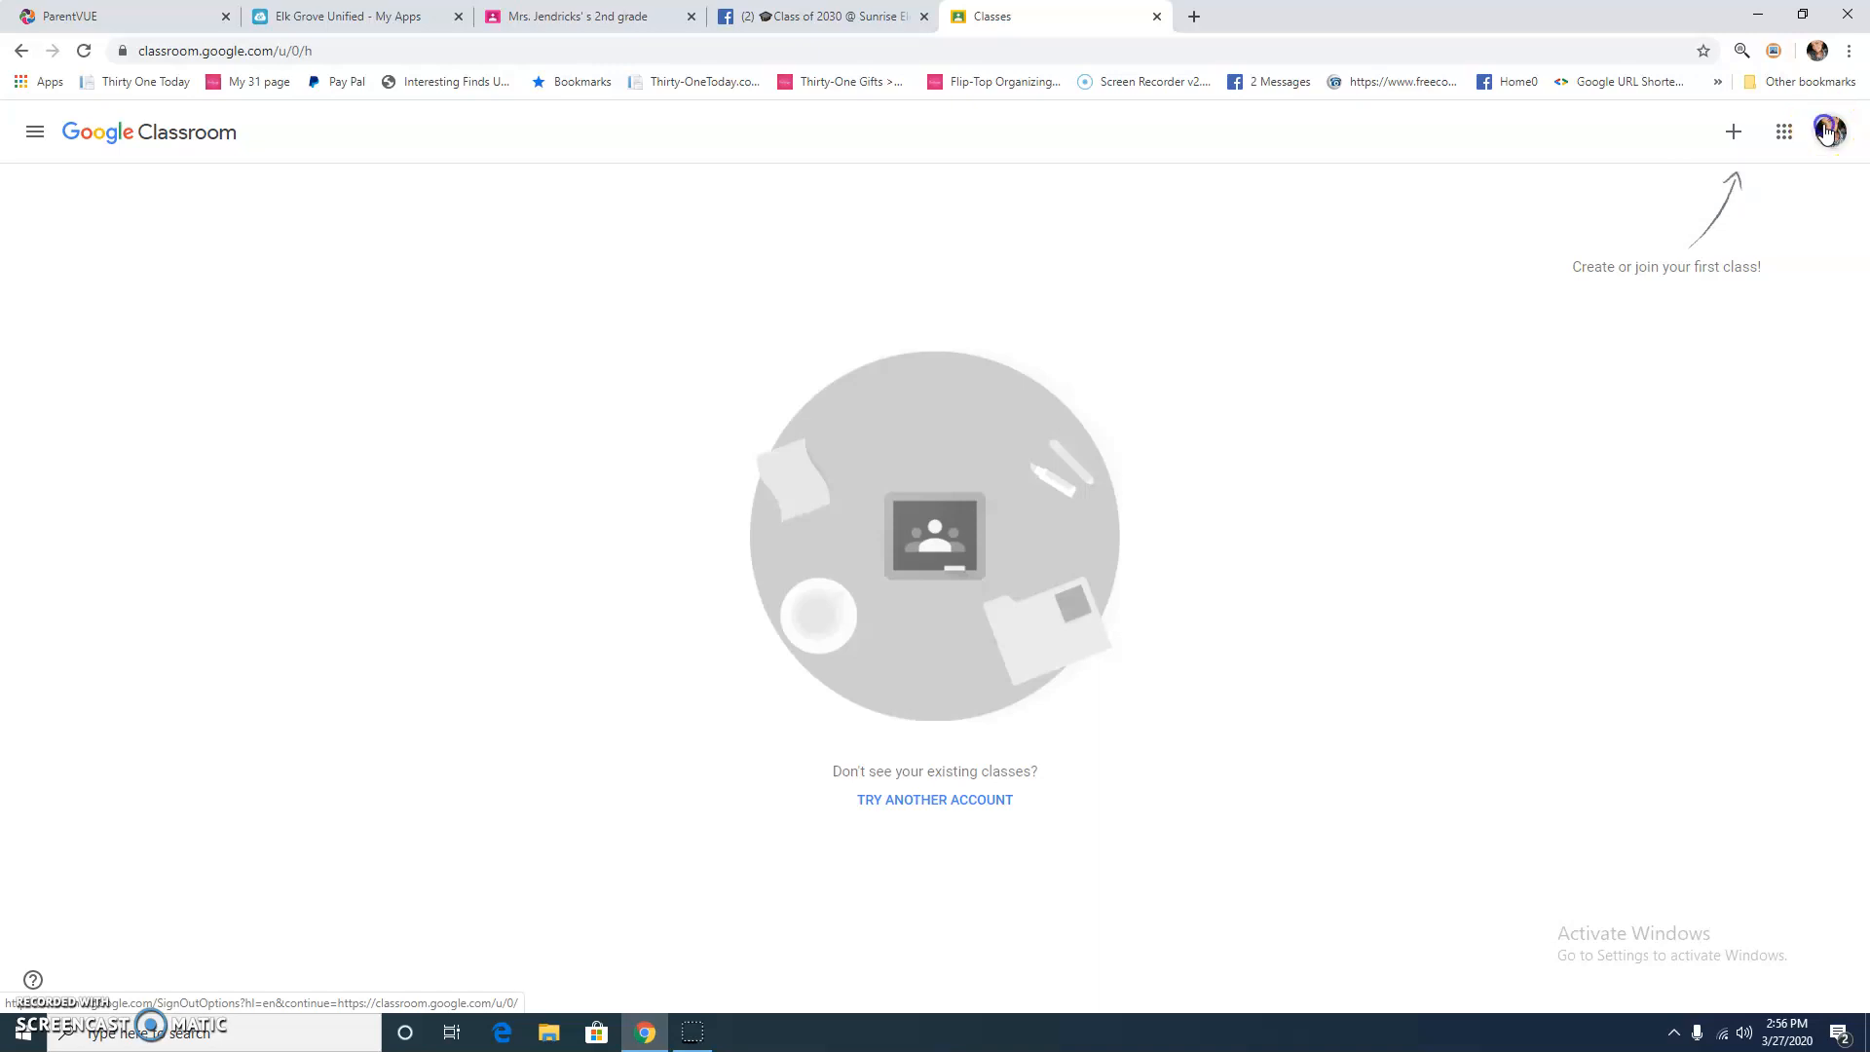
left_click(1827, 132)
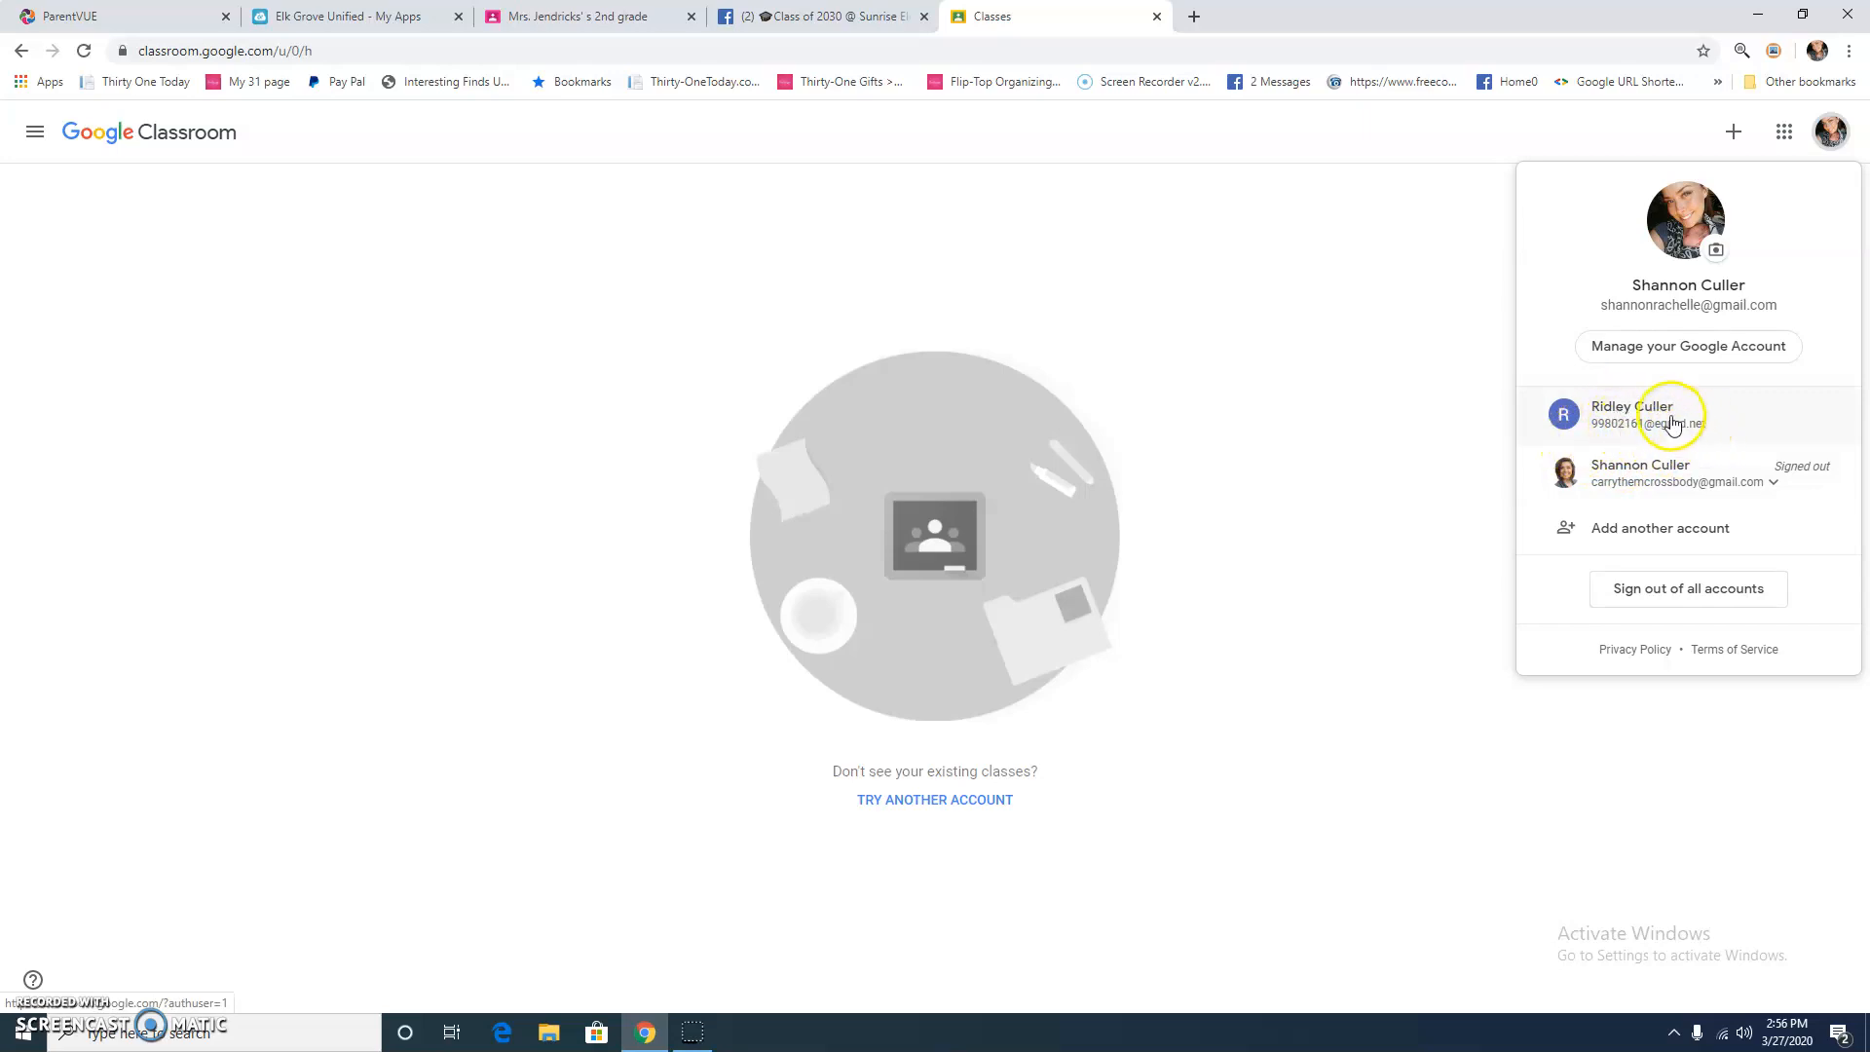
left_click(1635, 414)
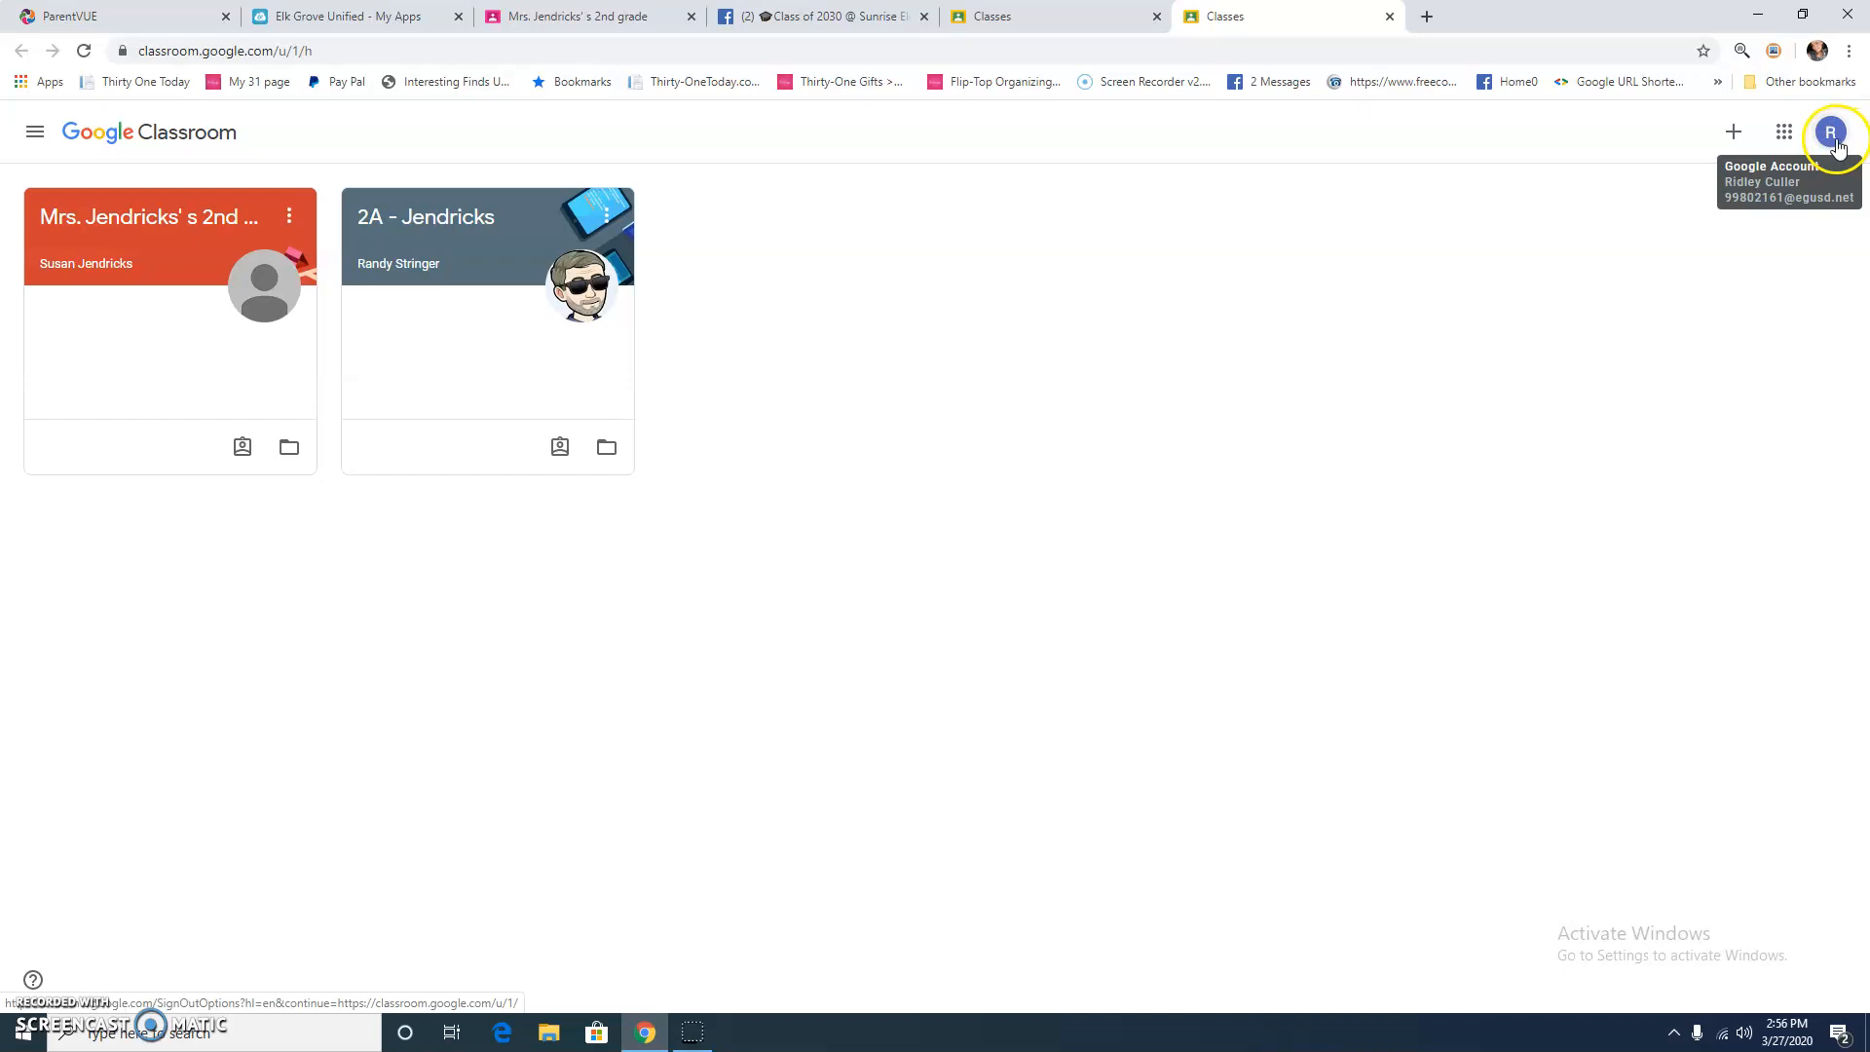
left_click(1834, 132)
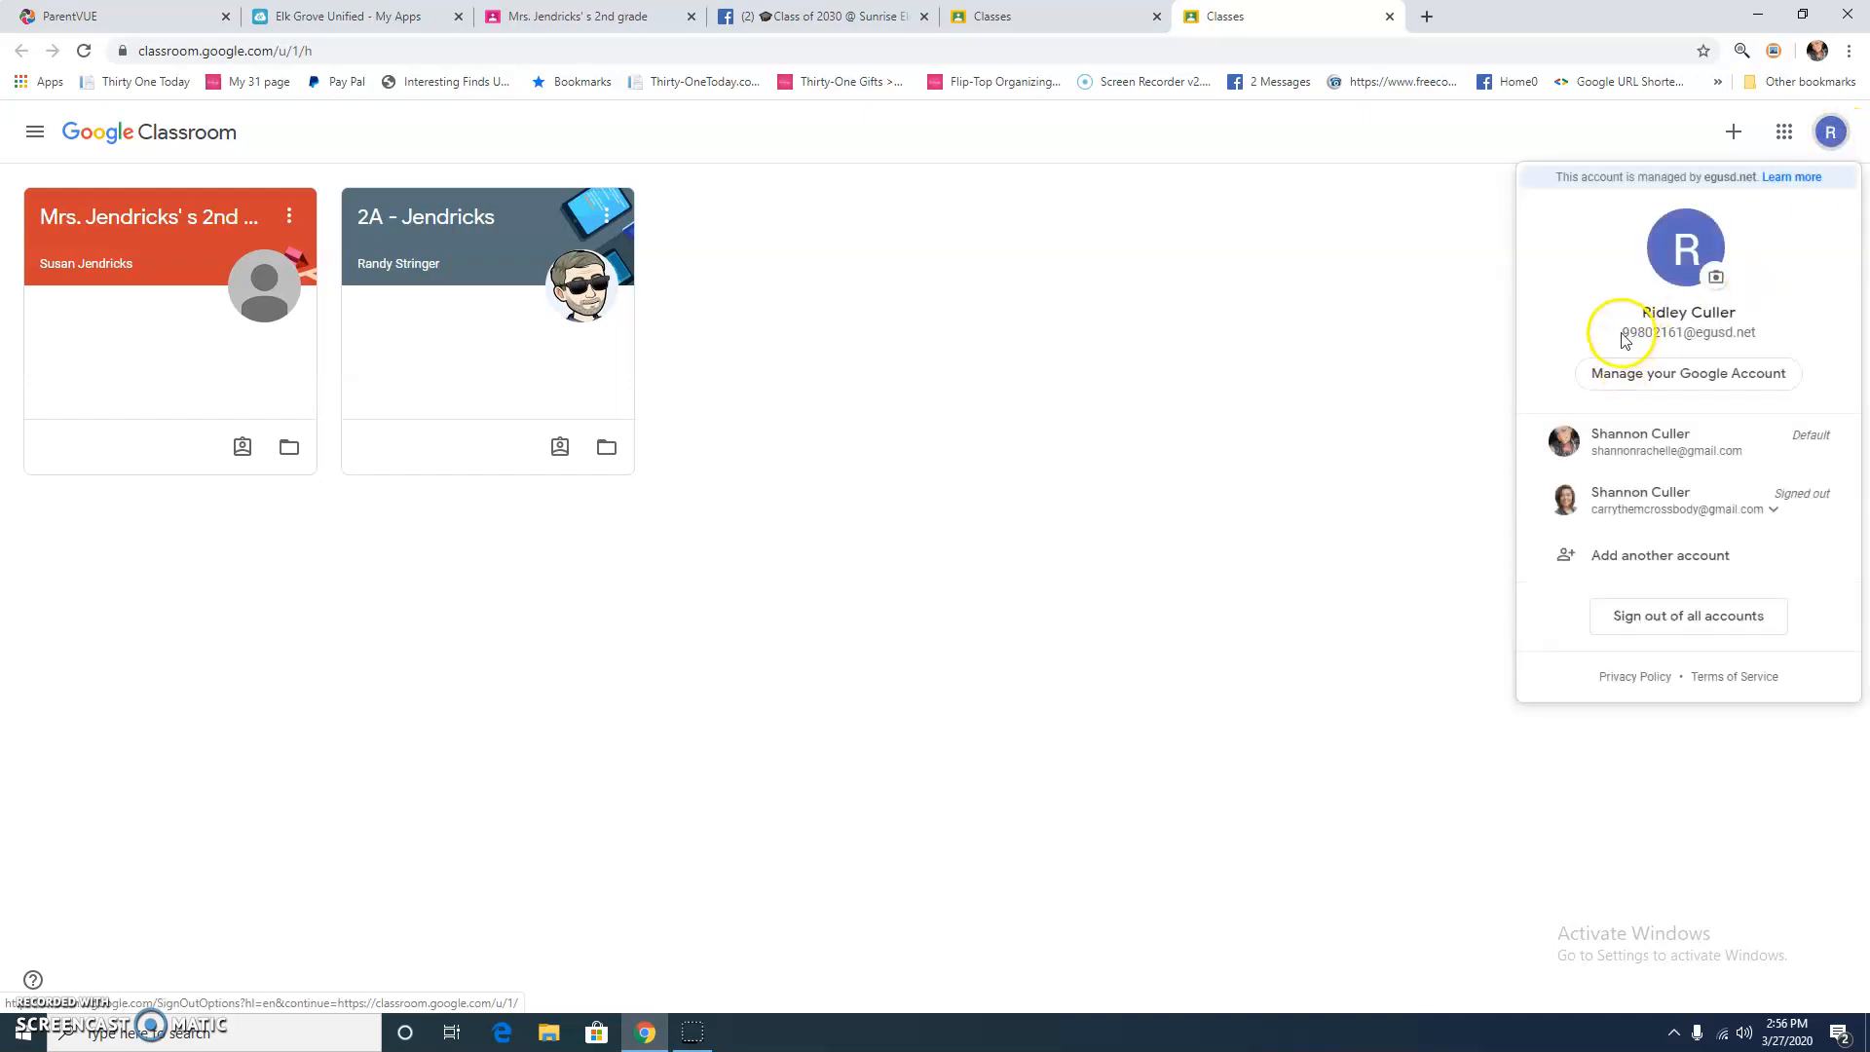
mouse_move(1685, 333)
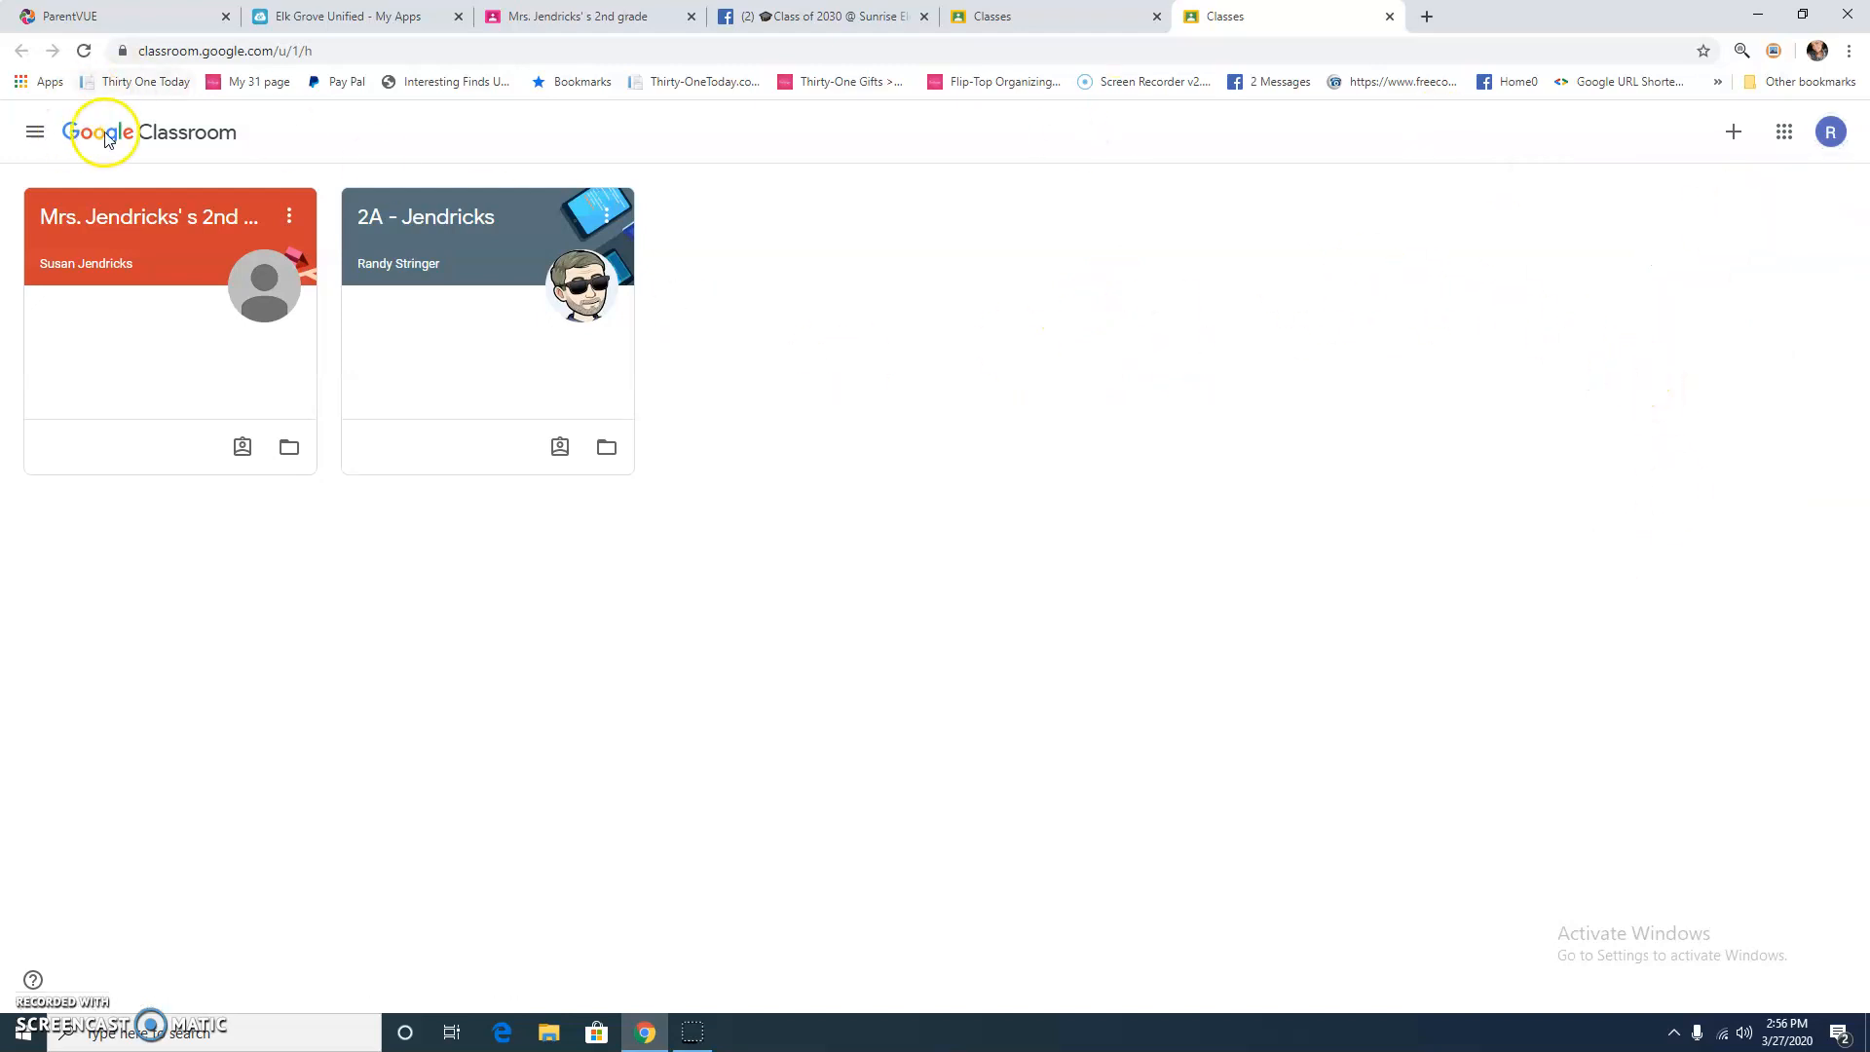
mouse_move(1733, 131)
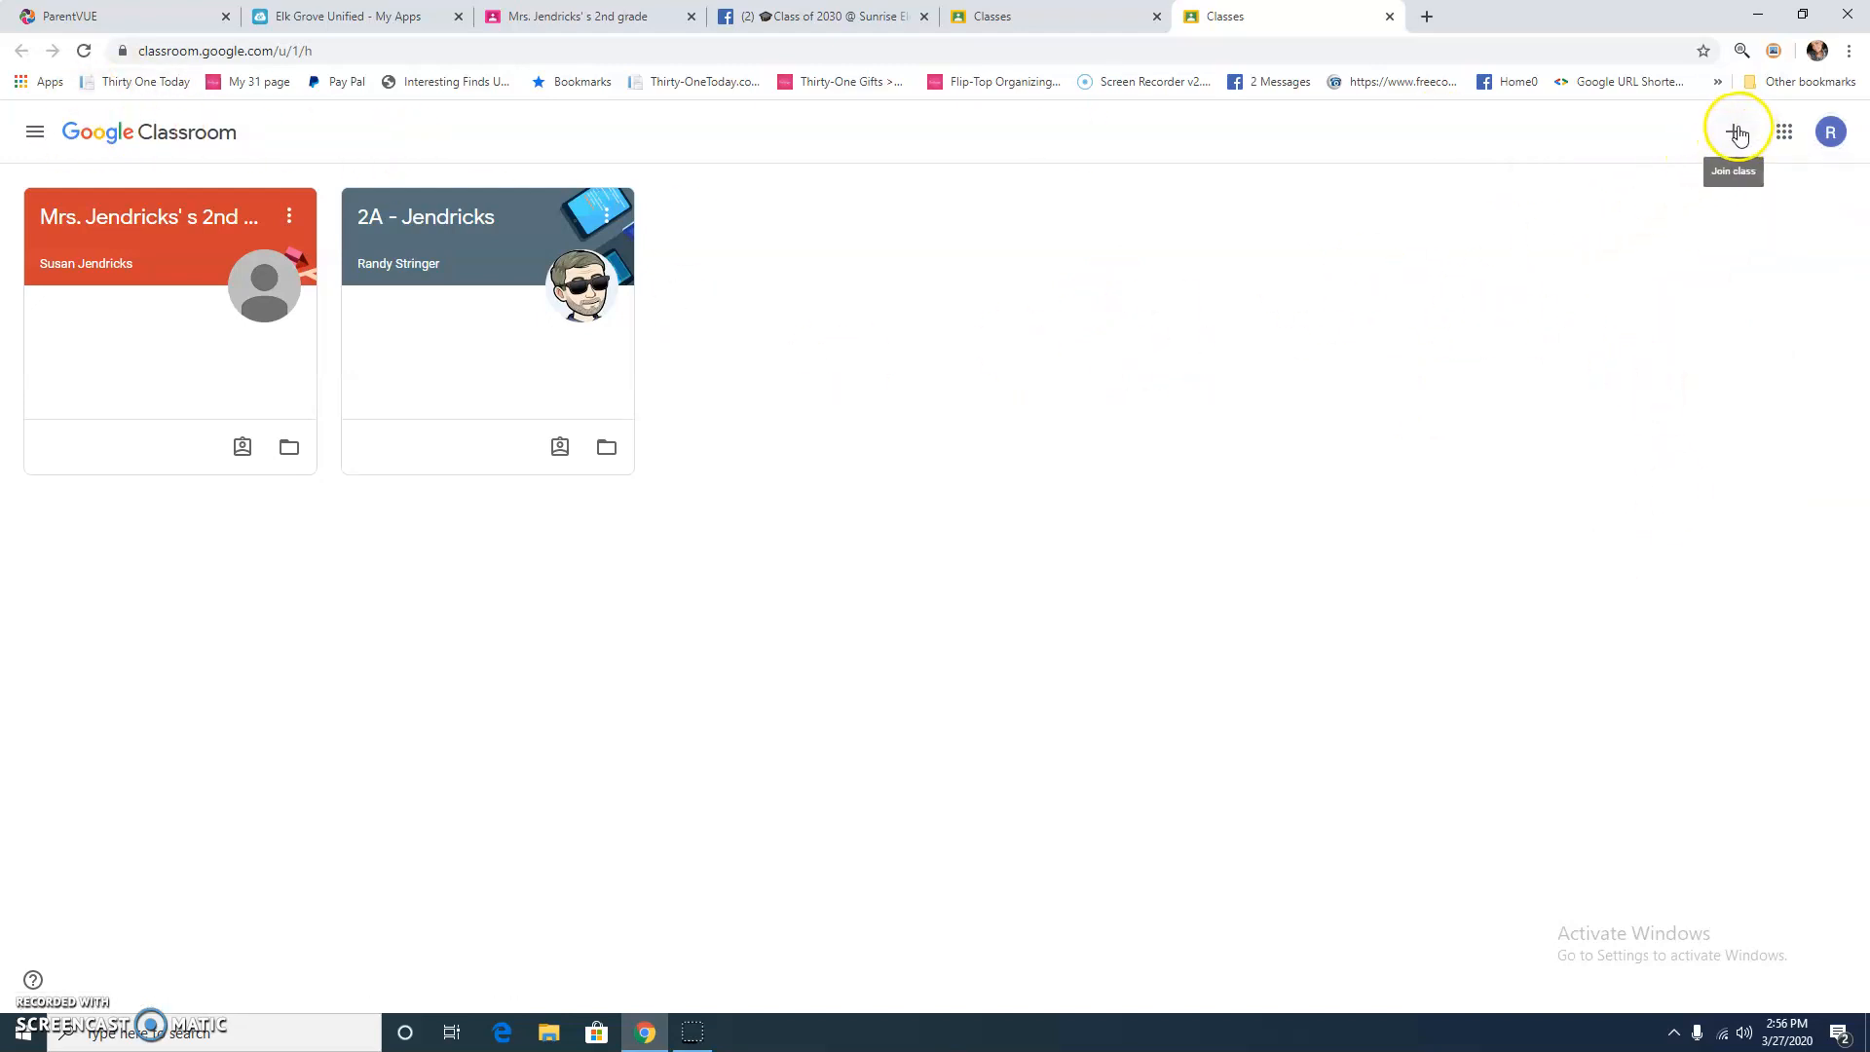
left_click(1733, 133)
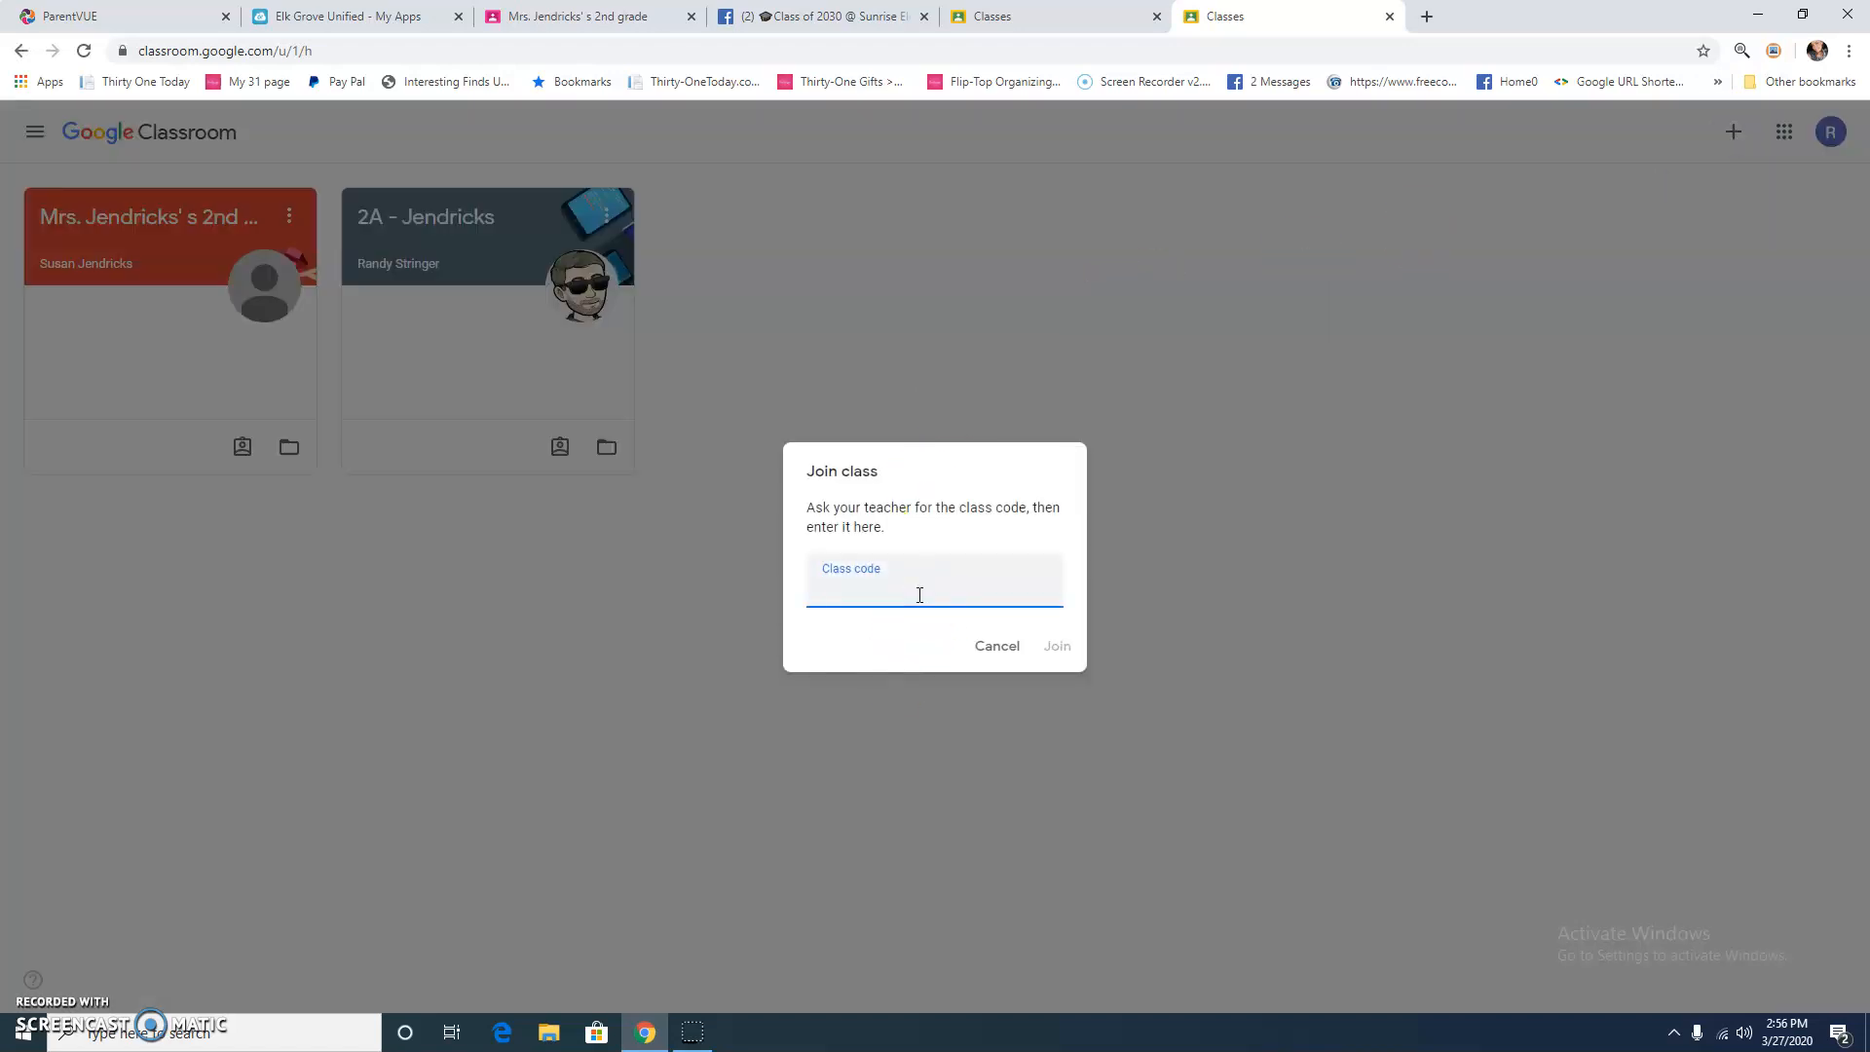
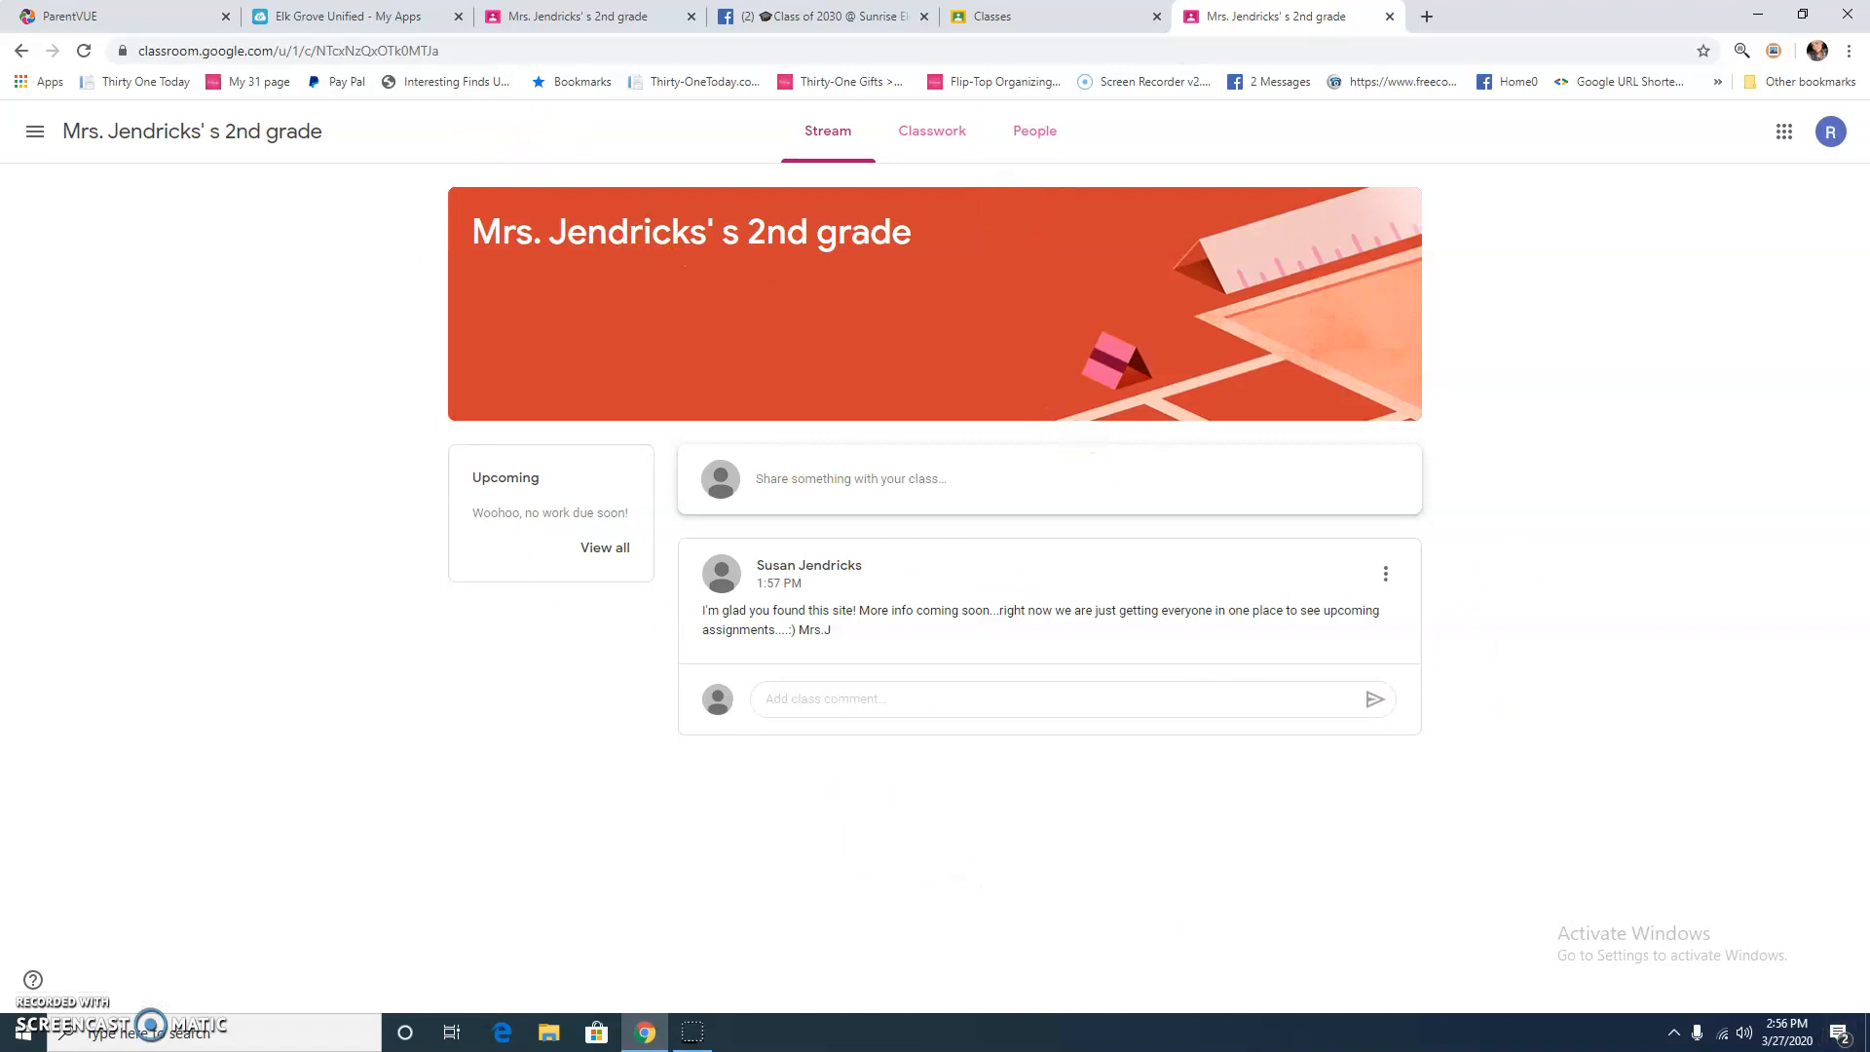
mouse_move(572, 16)
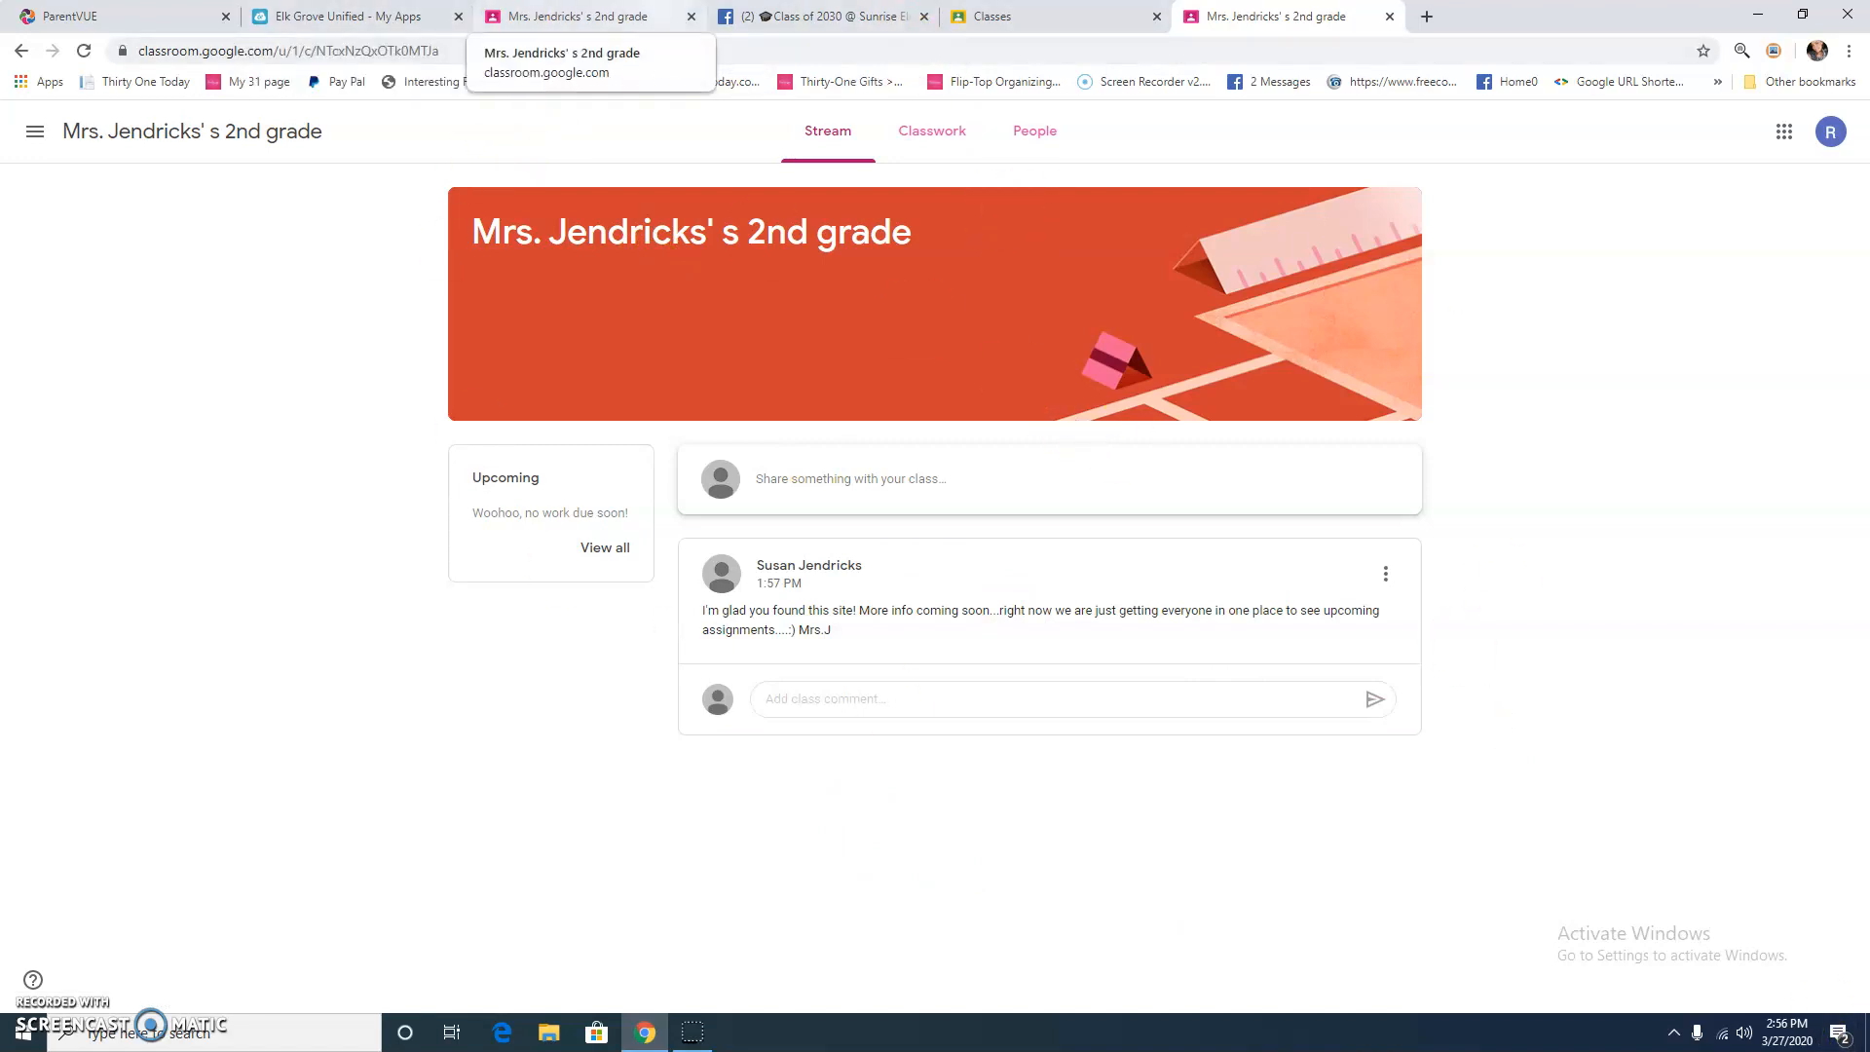
Show the Elk Grove Unified ClassLink LaunchPad app grid.
left_click(820, 16)
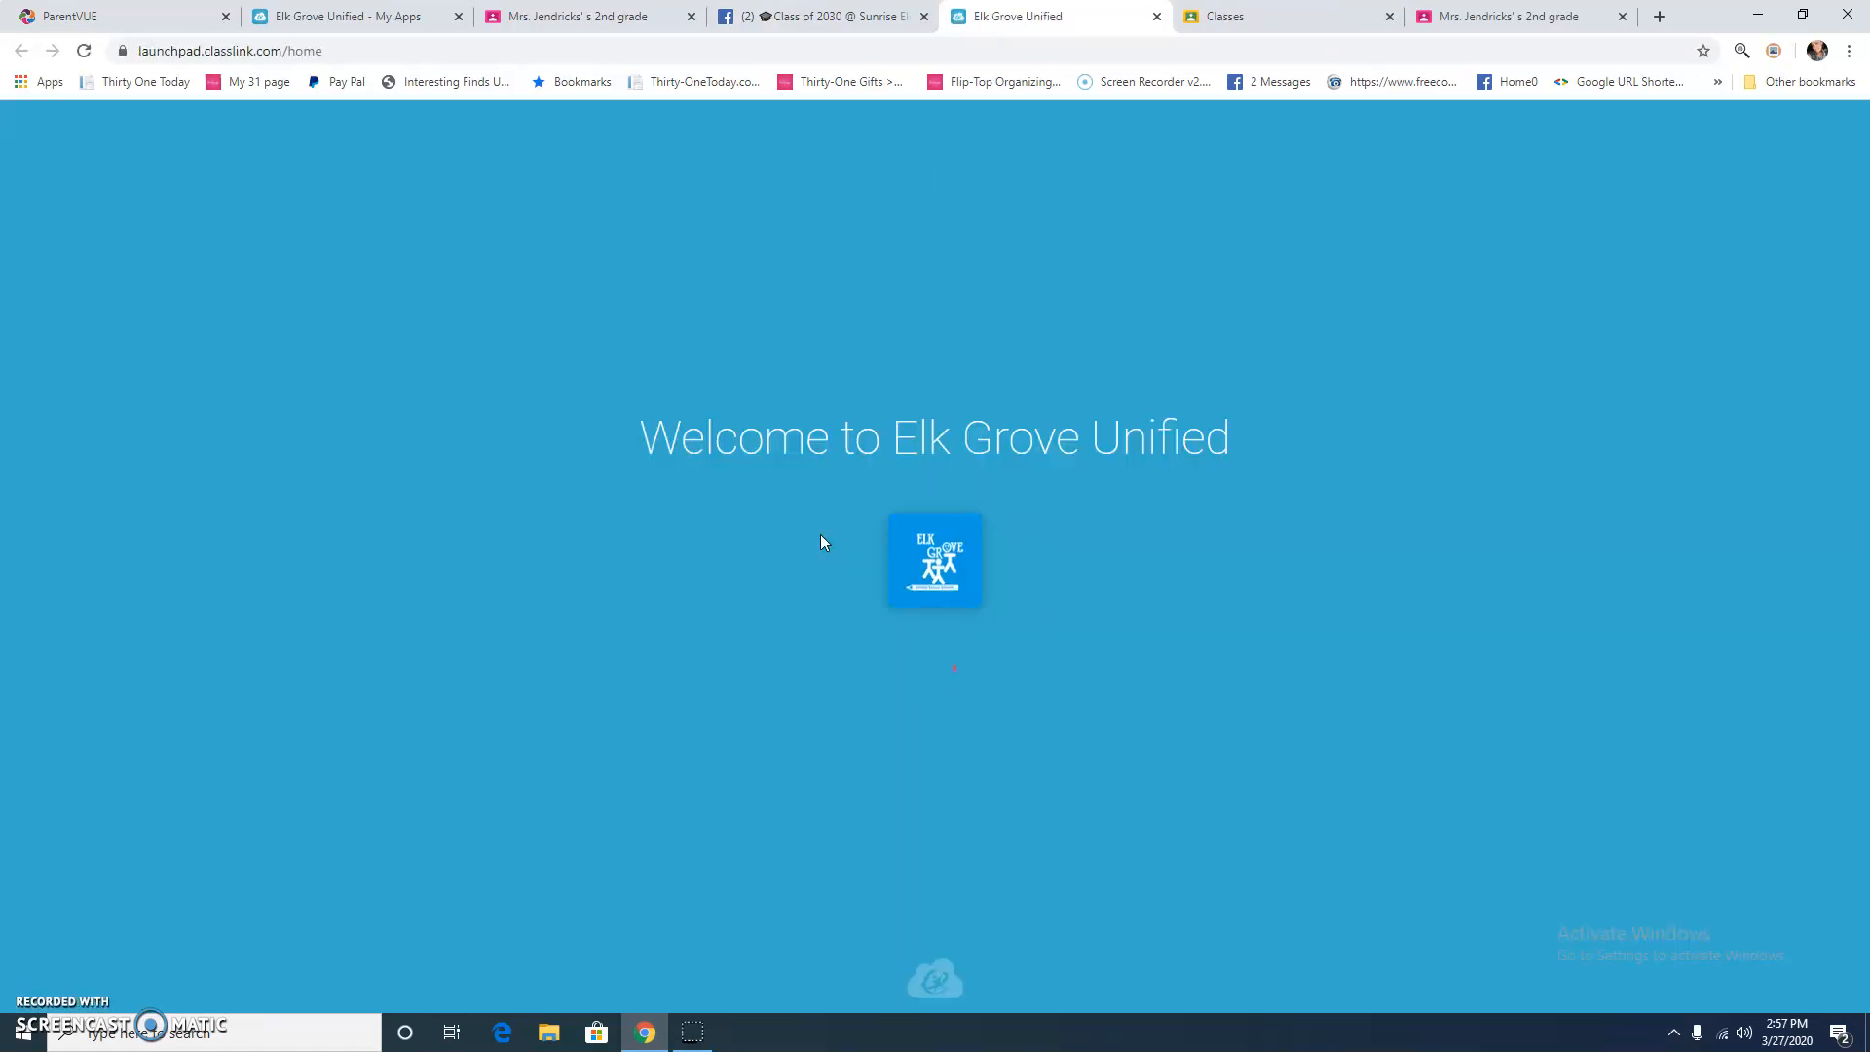
left_click(934, 561)
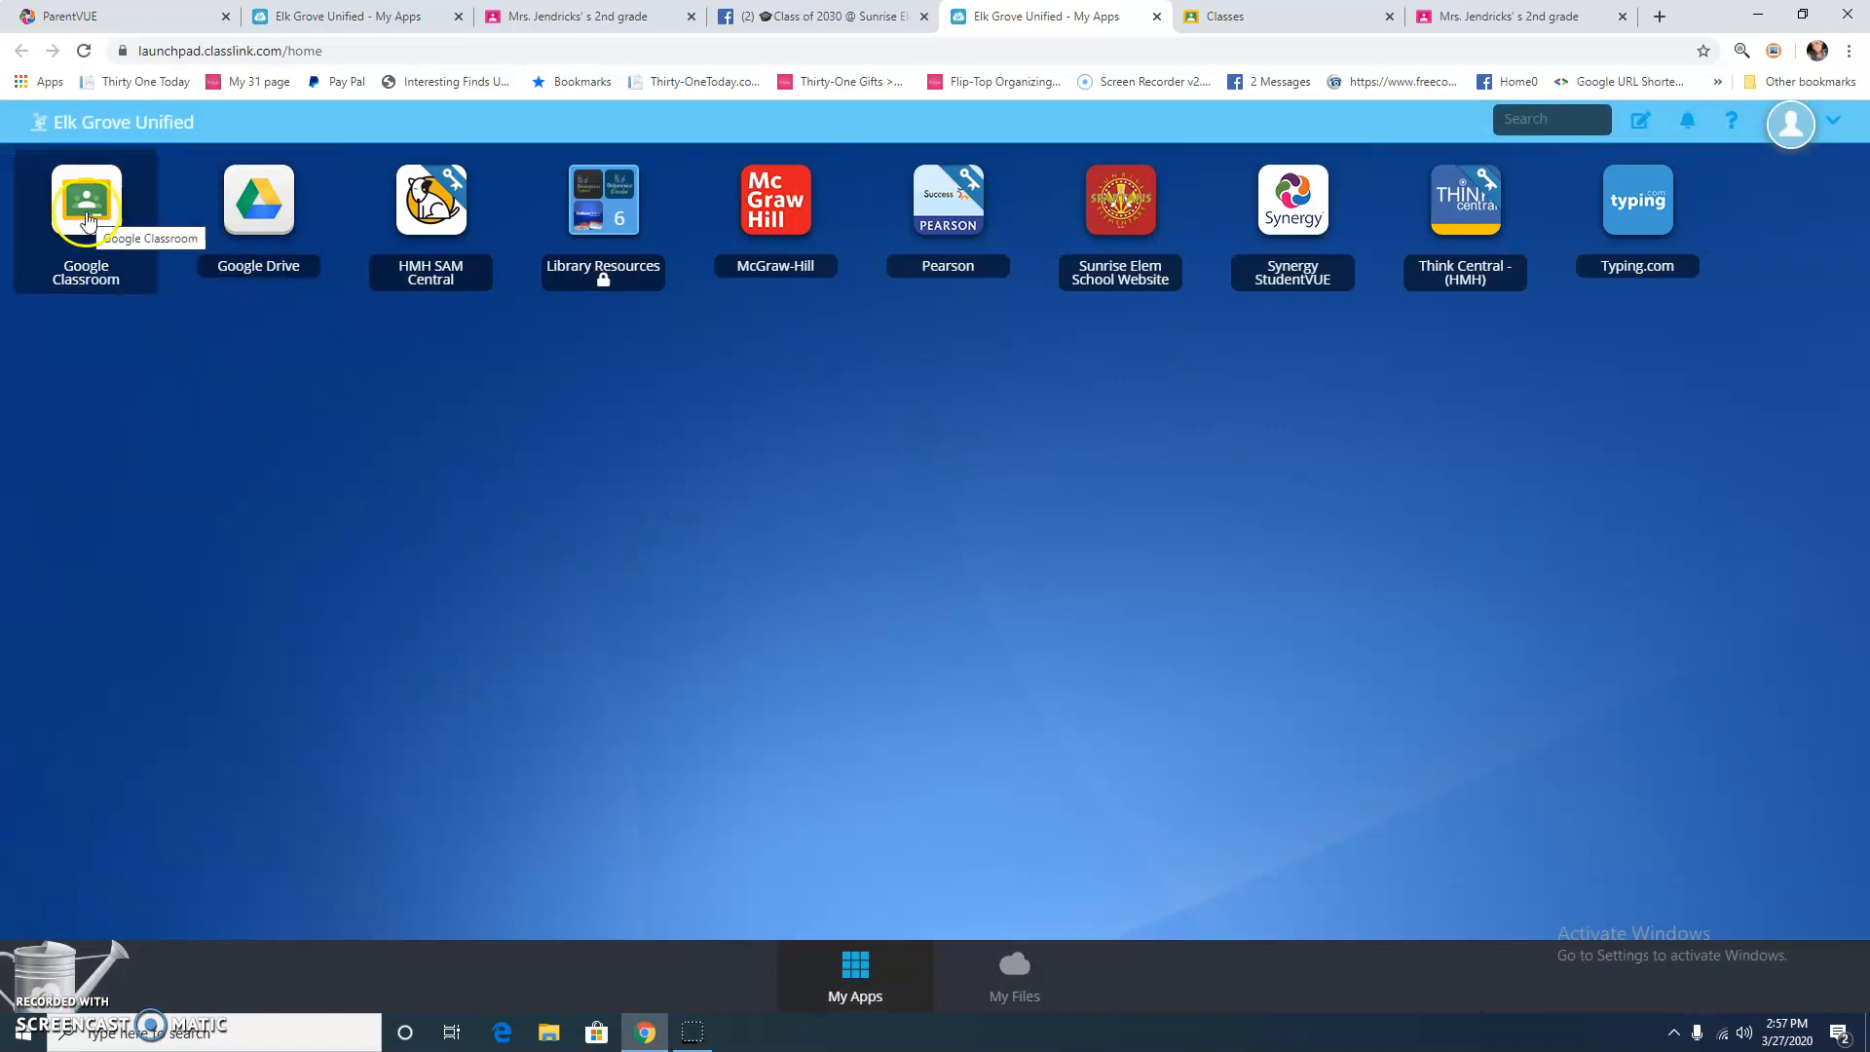
Launch Classroom from the portal tile, switch to the school account, and start joining a class.
left_click(86, 198)
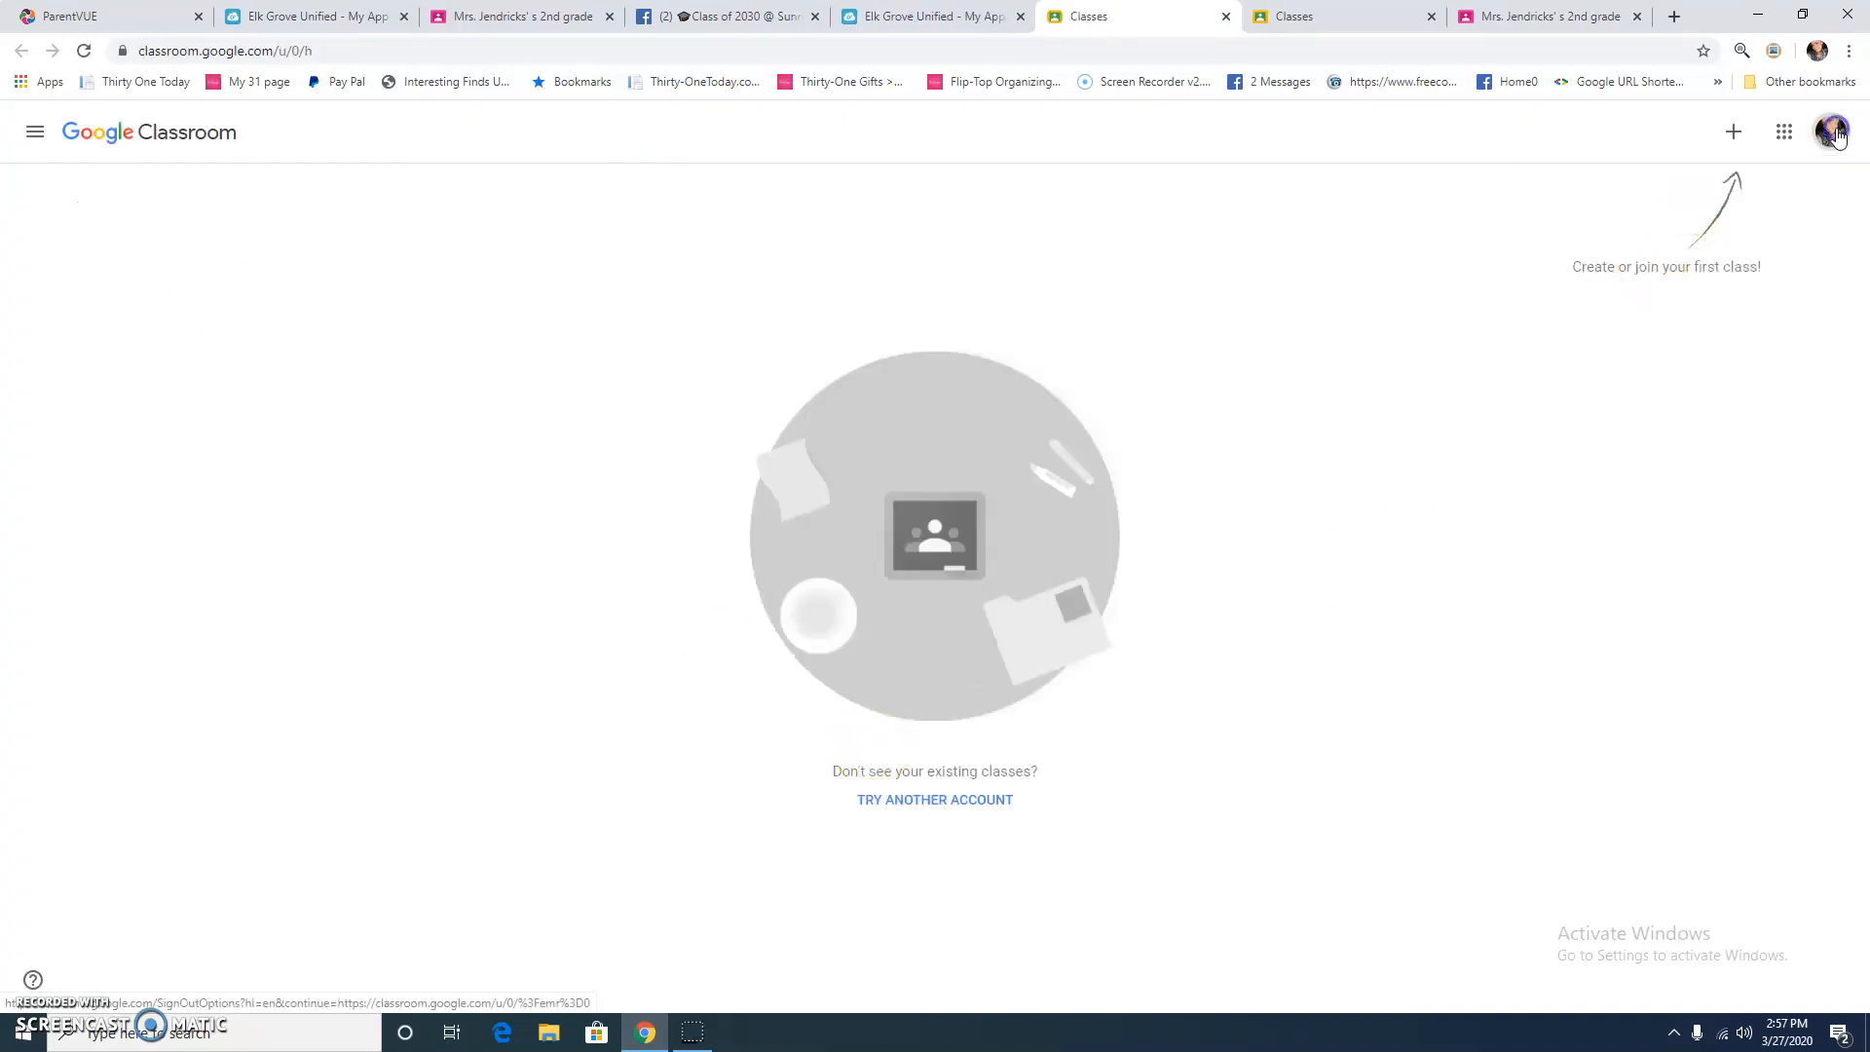
left_click(1834, 131)
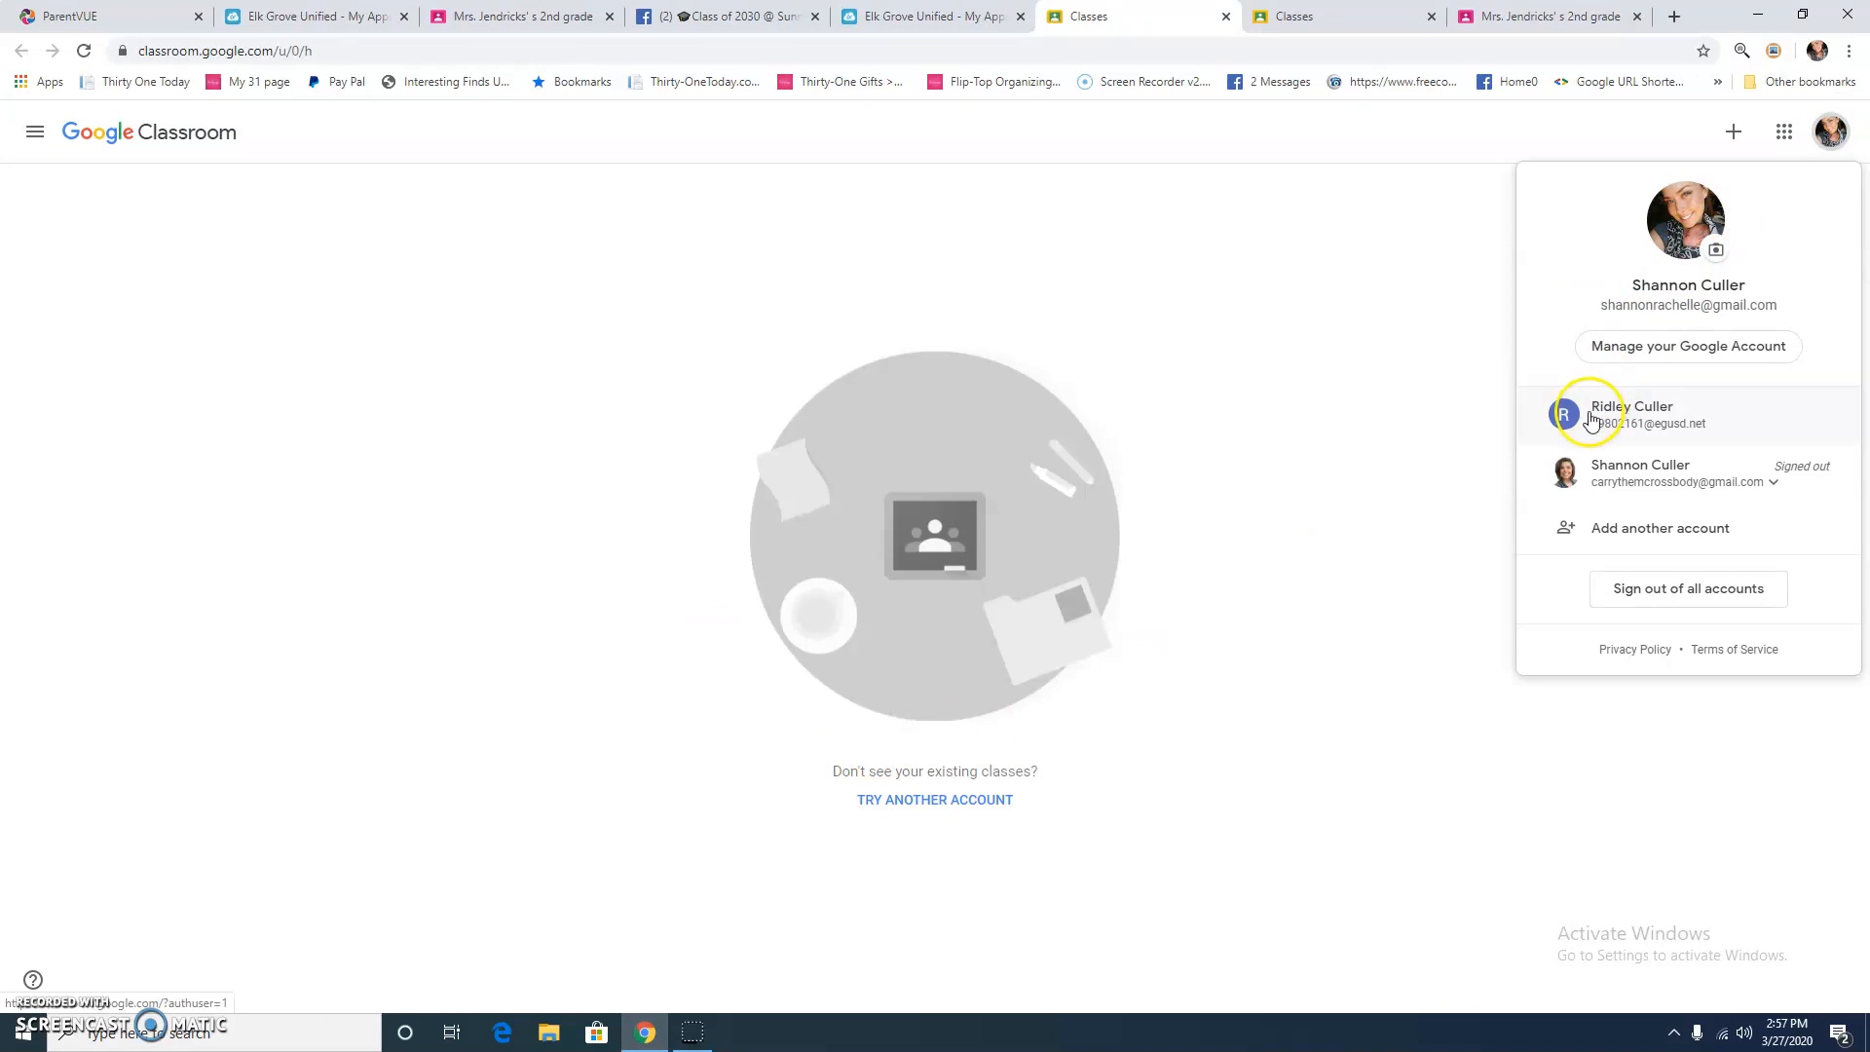
left_click(1635, 414)
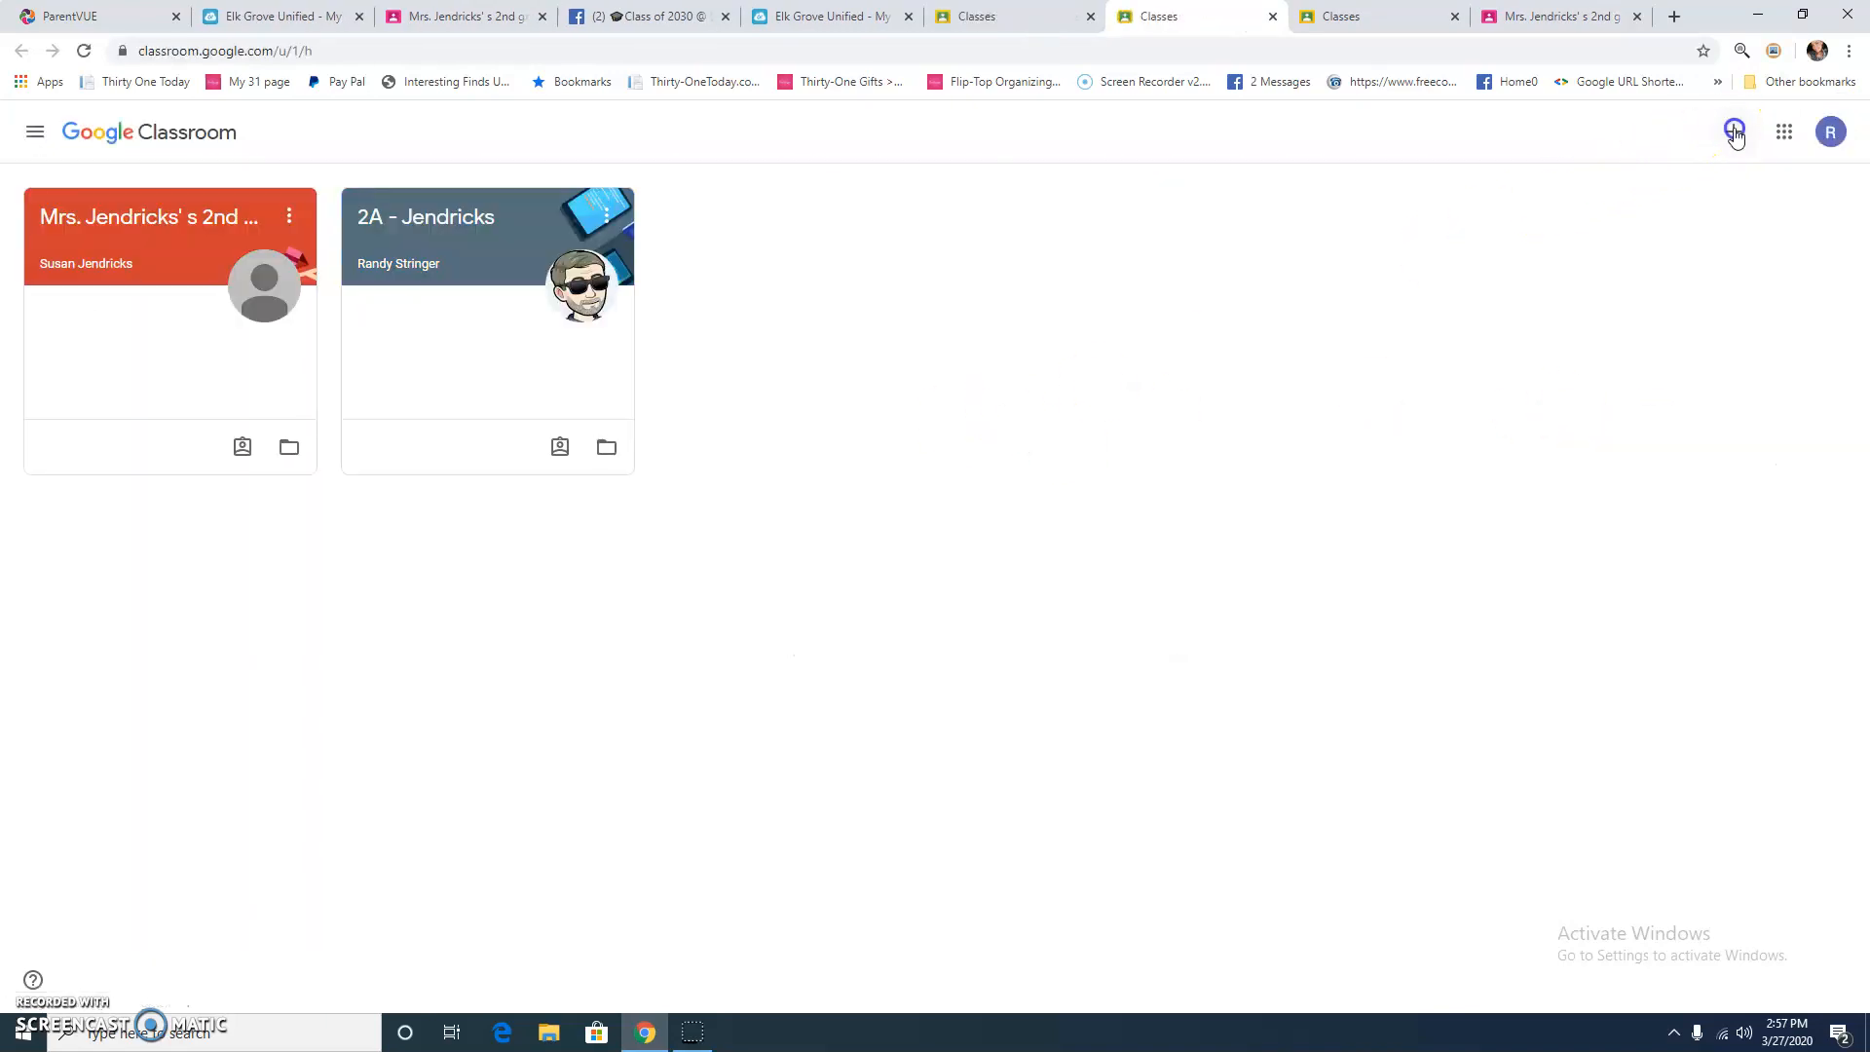
left_click(1734, 133)
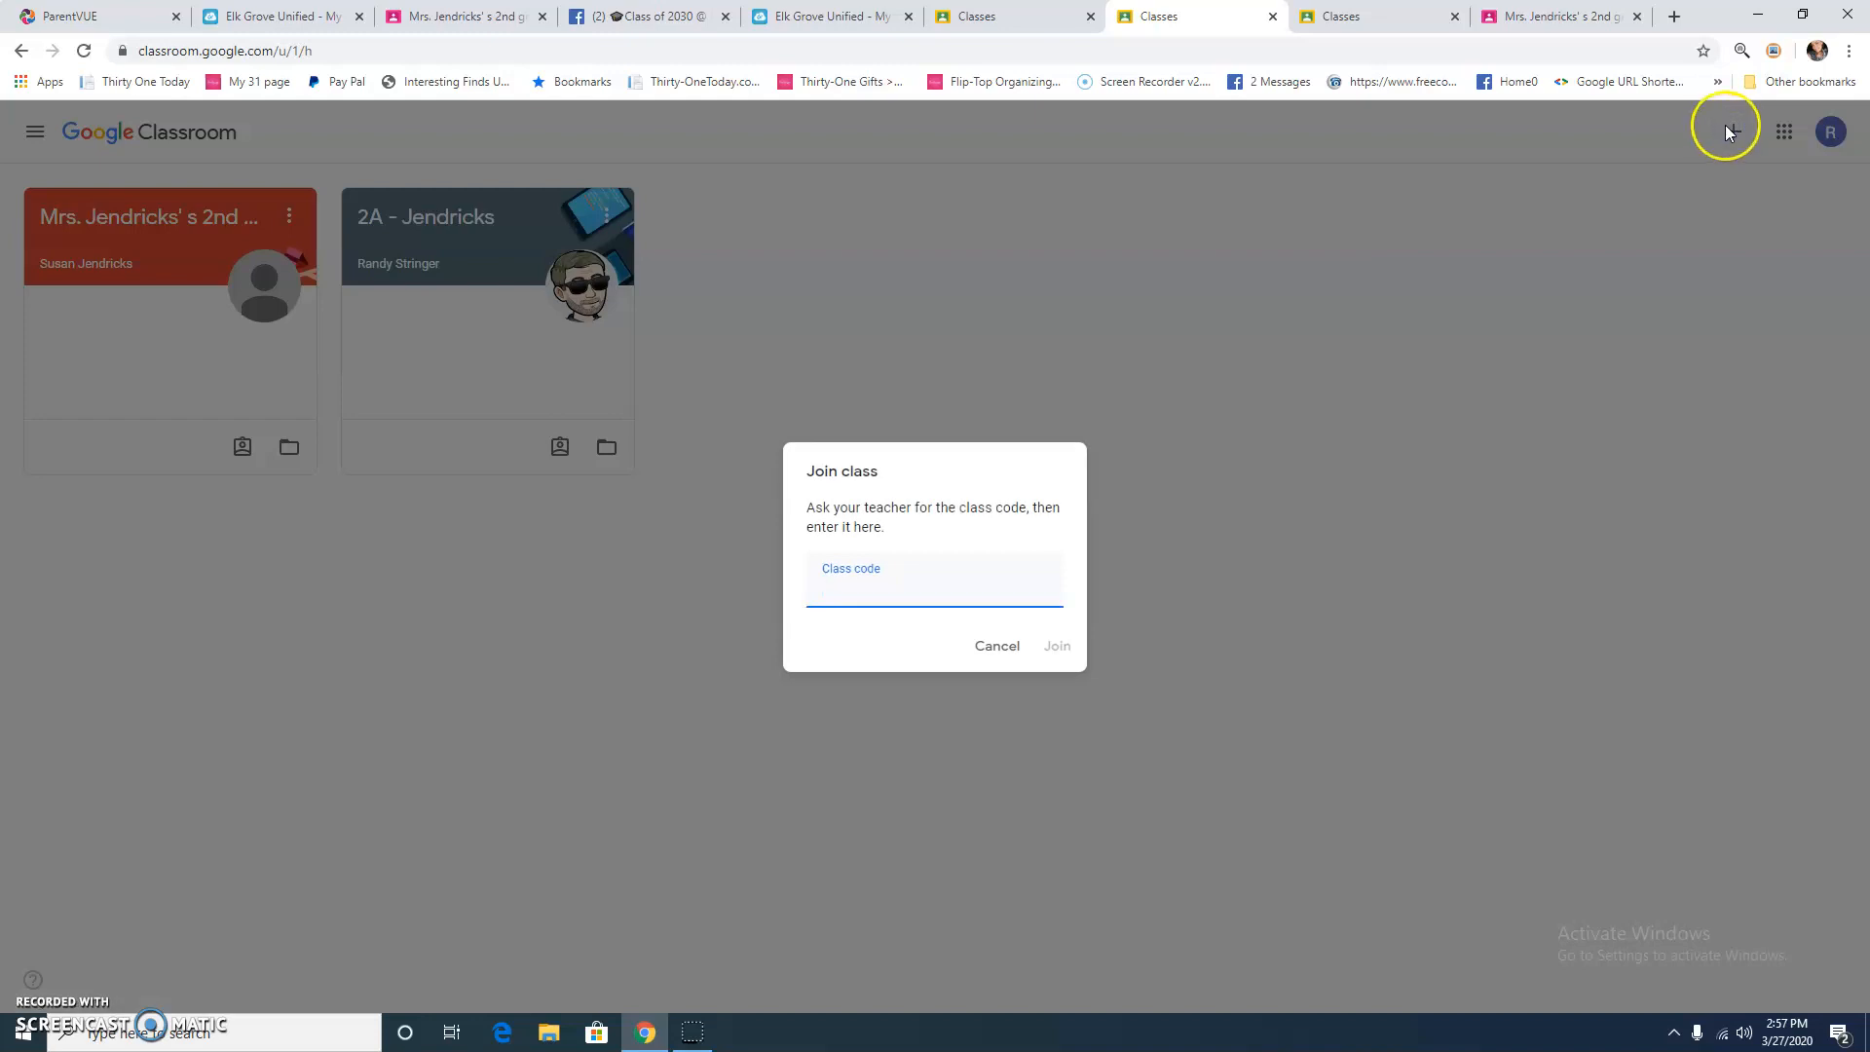